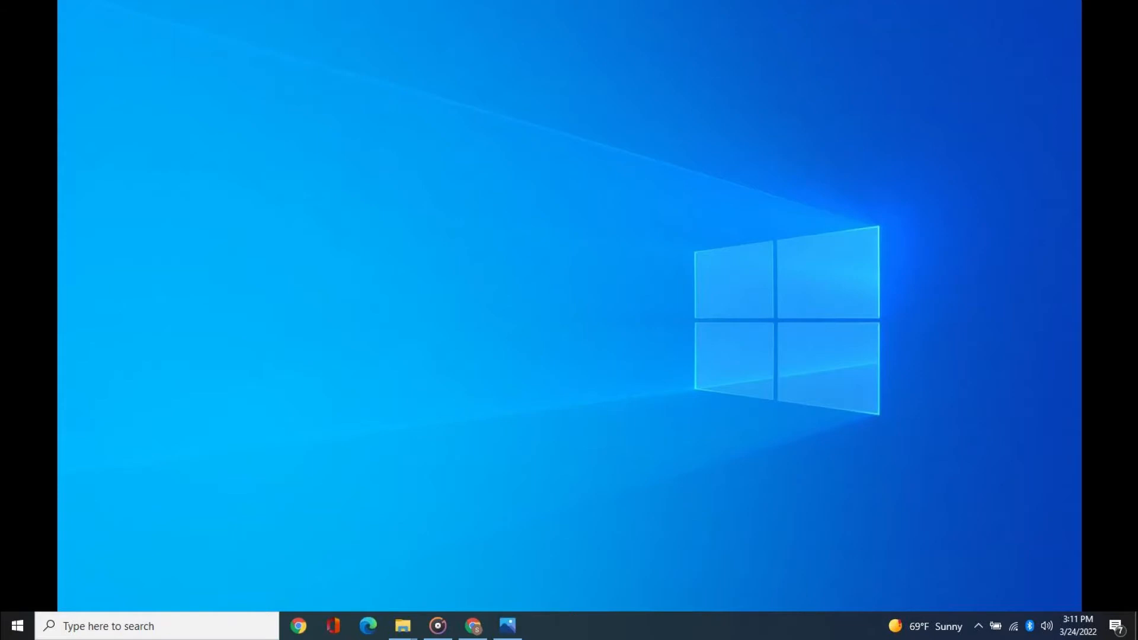
Open Google Chrome from the taskbar.
{"action": "left_click", "coordinate": [298, 625]}
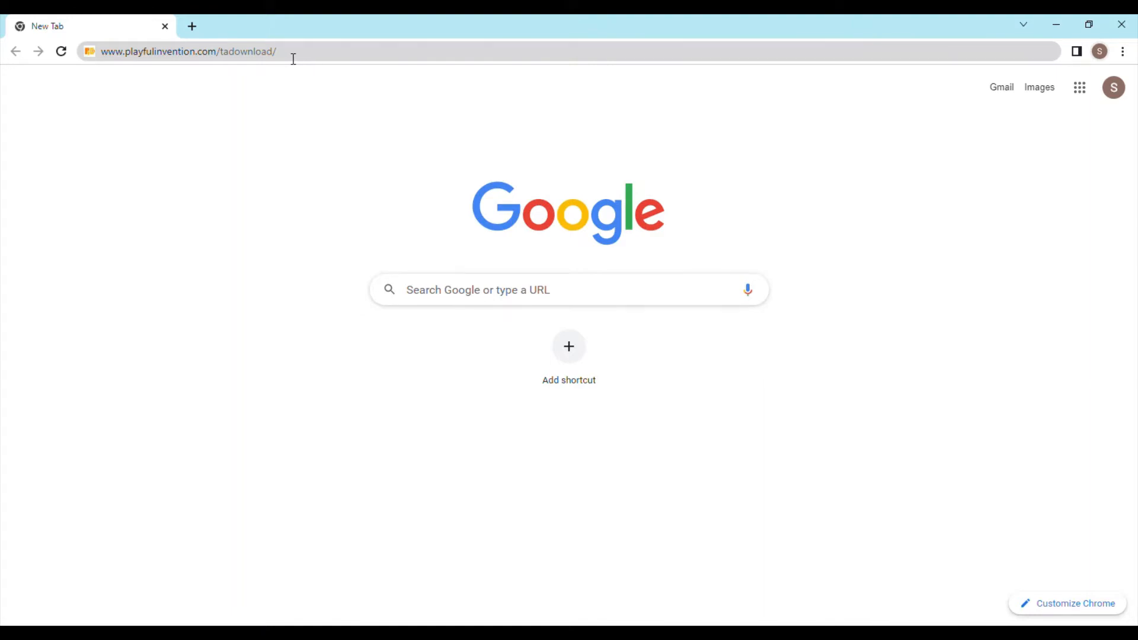
Load the playfulinvention.com TurtleArt download page and download TurtleArt-v9f.msi.
{"action": "left_click", "coordinate": [189, 51]}
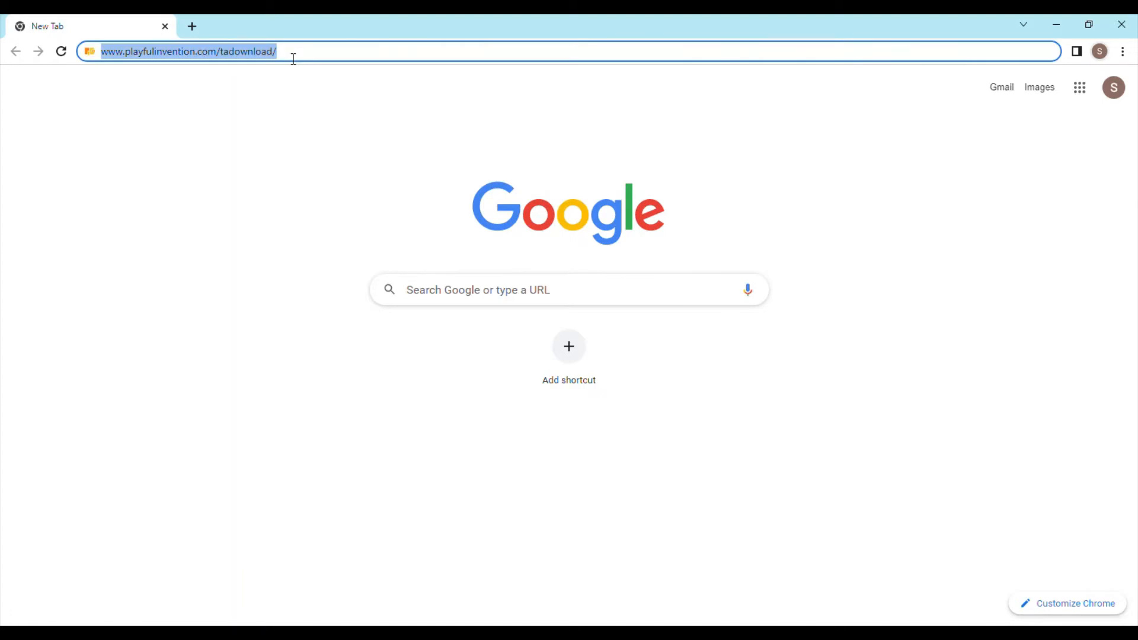
{"action": "key", "text": "Return"}
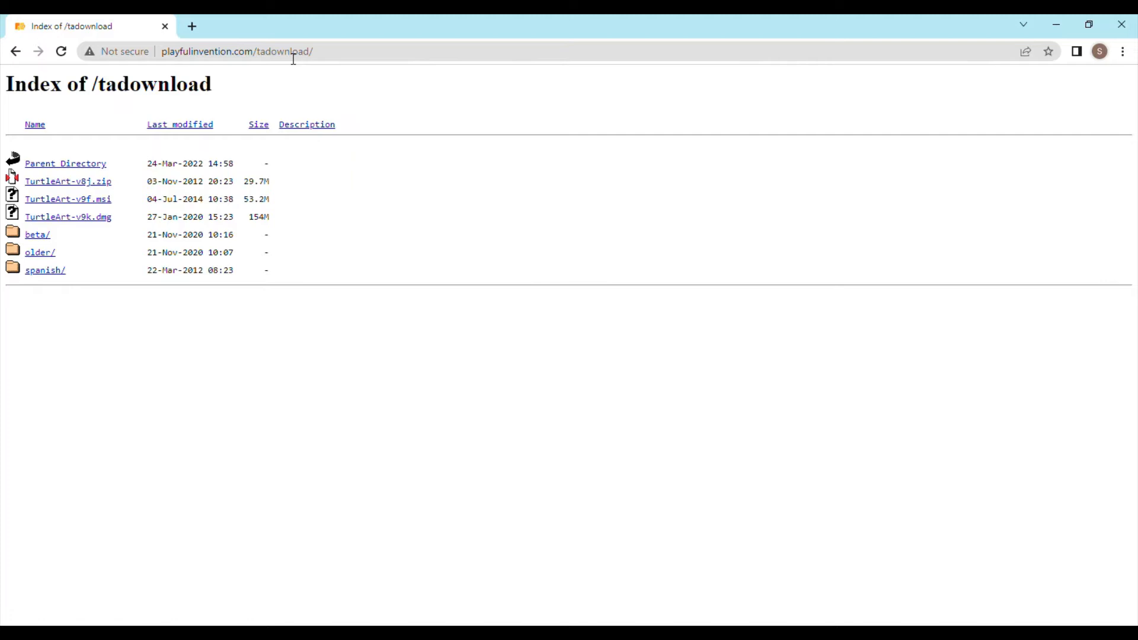
{"action": "mouse_move", "coordinate": [255, 74]}
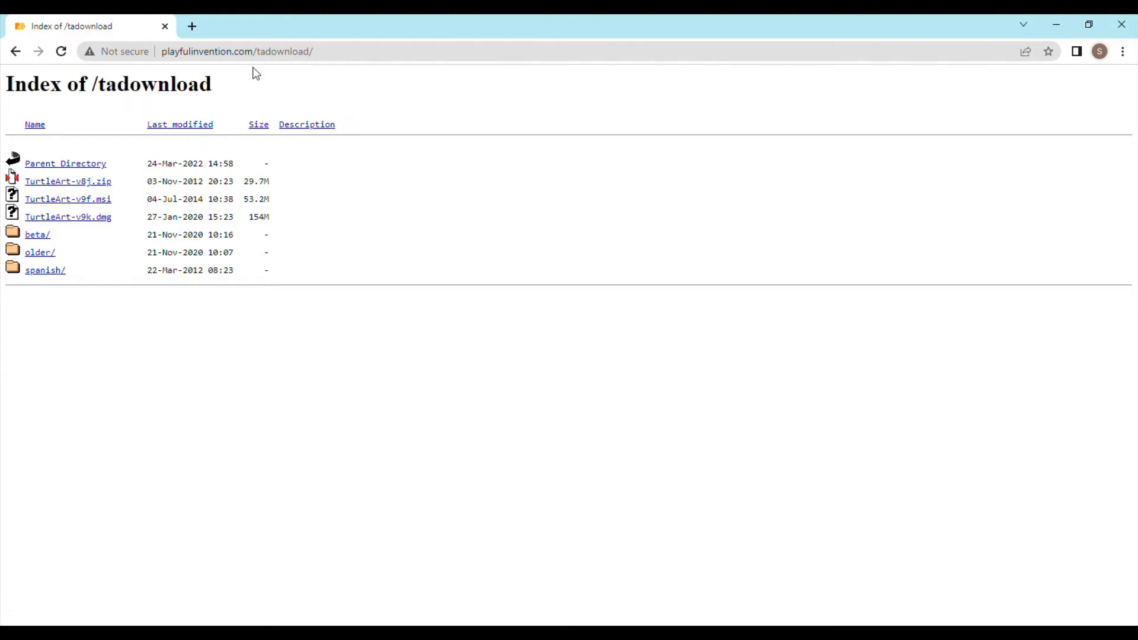
{"action": "mouse_move", "coordinate": [100, 204]}
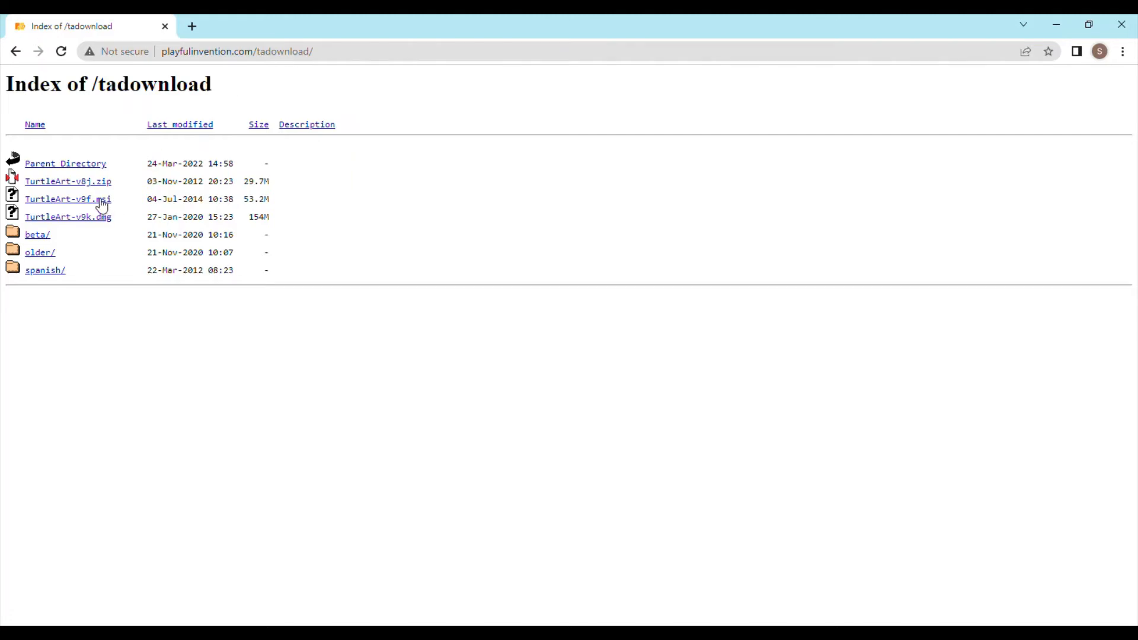
{"action": "left_click", "coordinate": [68, 199]}
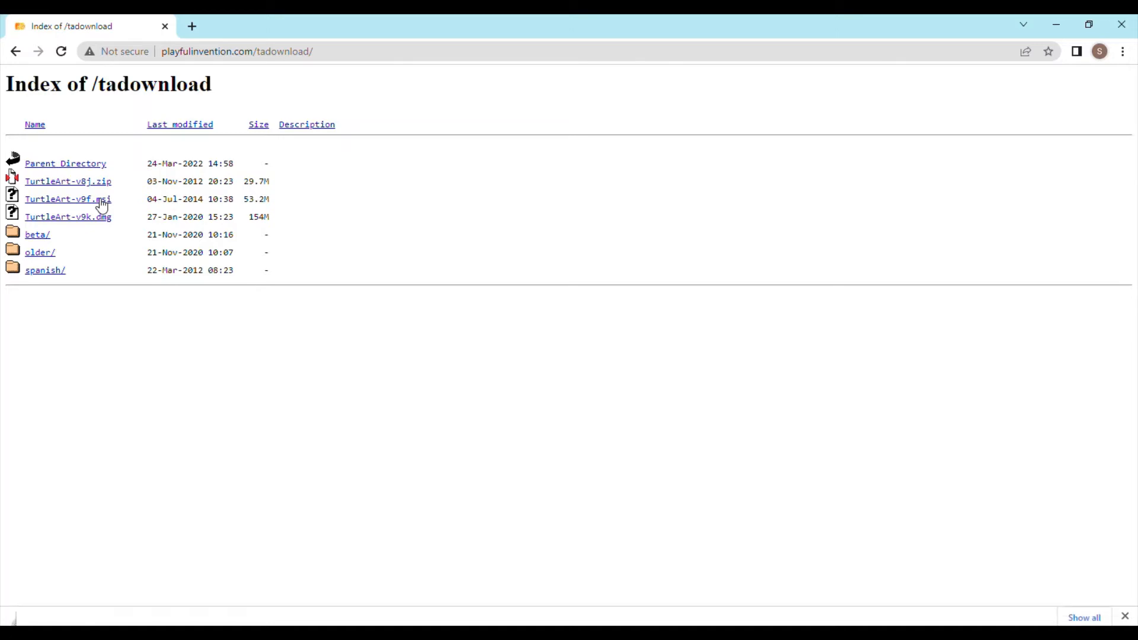
{"action": "left_click", "coordinate": [68, 199]}
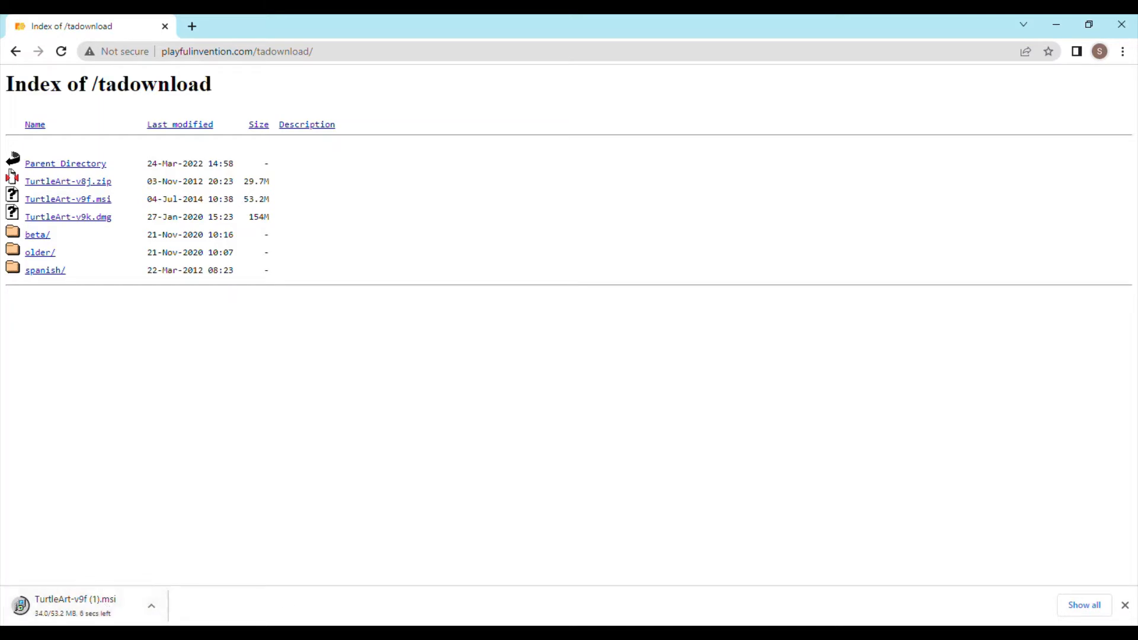
{"action": "mouse_move", "coordinate": [580, 585]}
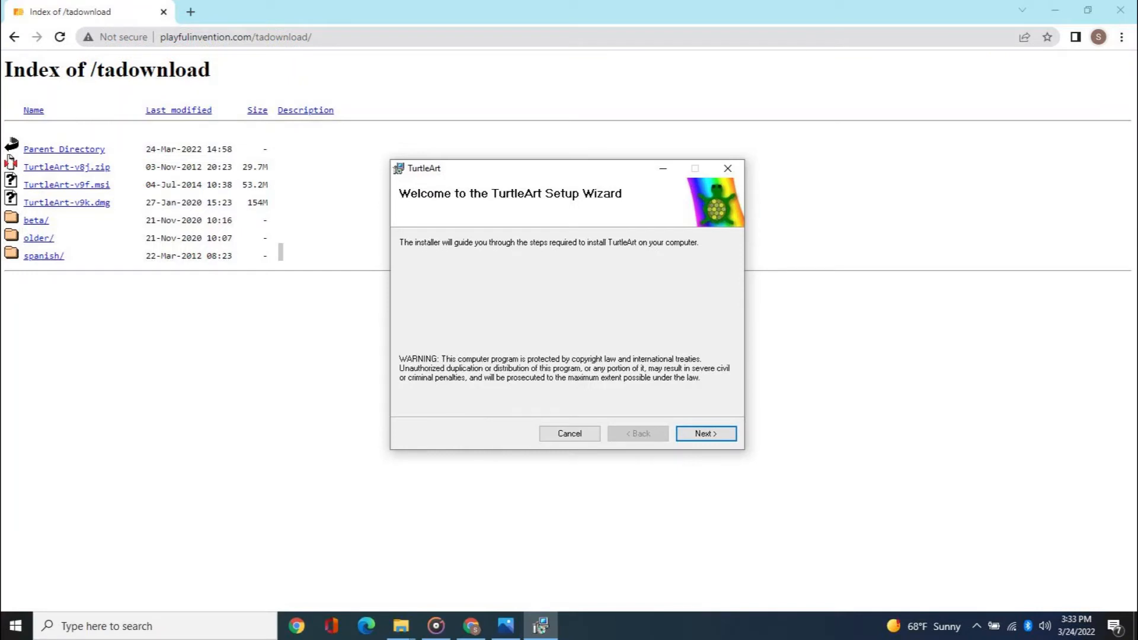
Install TurtleArt into the default Program Files folder and launch it.
{"action": "left_click", "coordinate": [704, 433]}
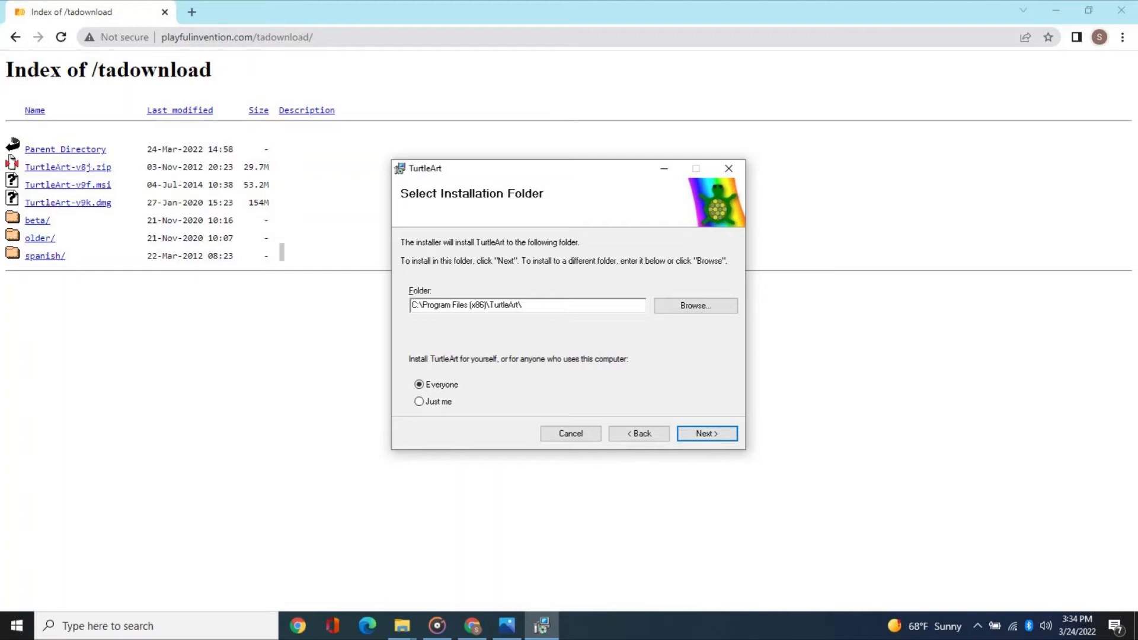
{"action": "left_click", "coordinate": [705, 433]}
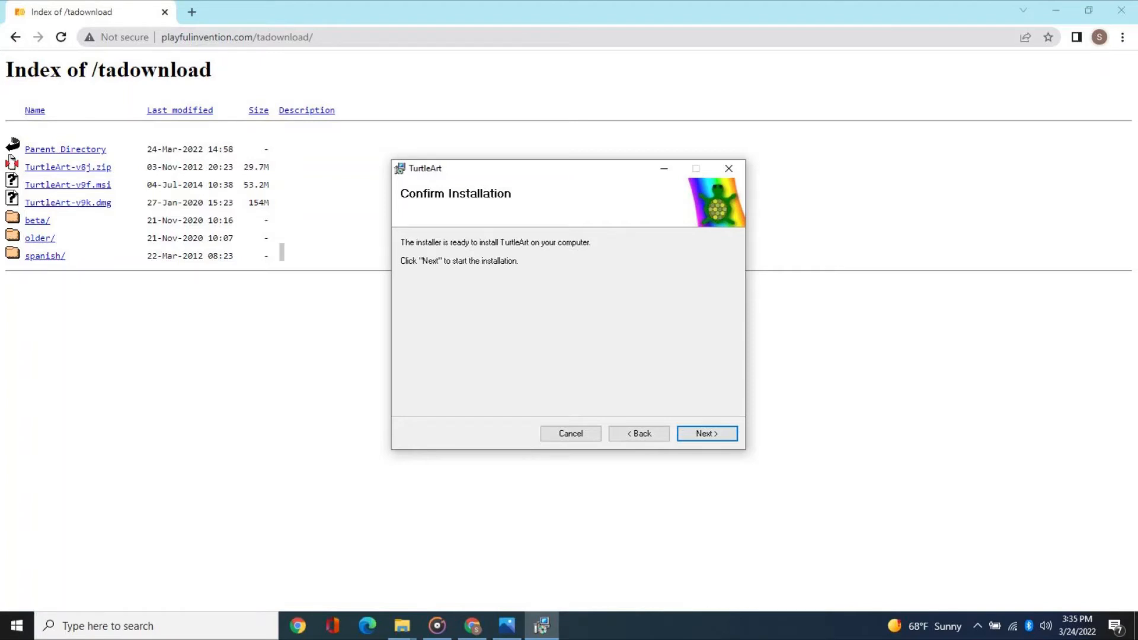
{"action": "left_click", "coordinate": [705, 434]}
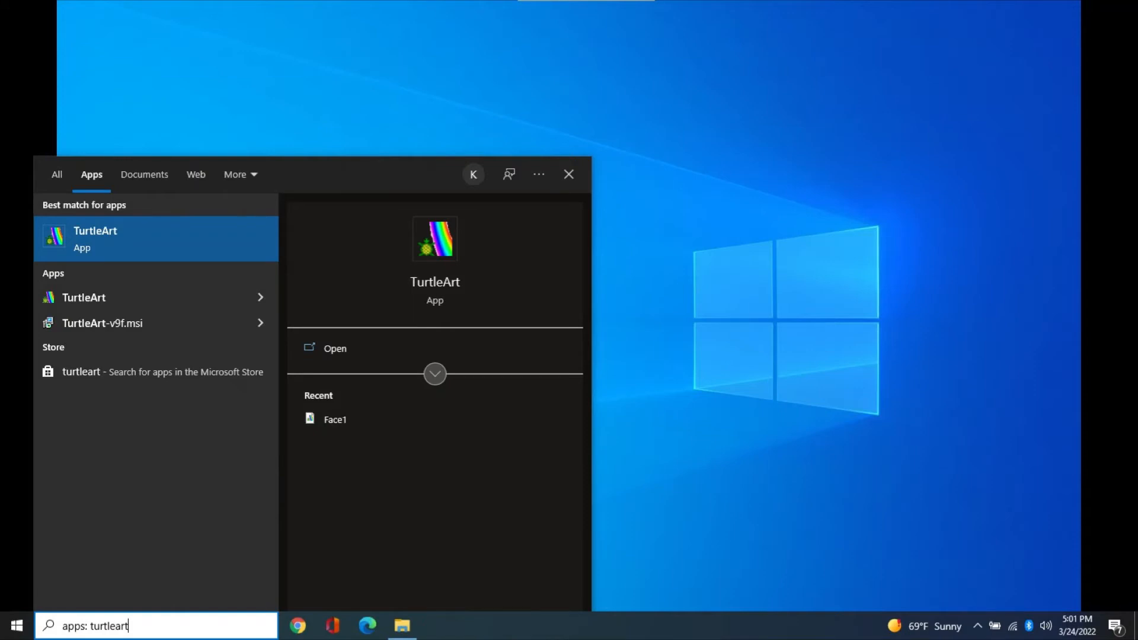
{"action": "left_click", "coordinate": [335, 349]}
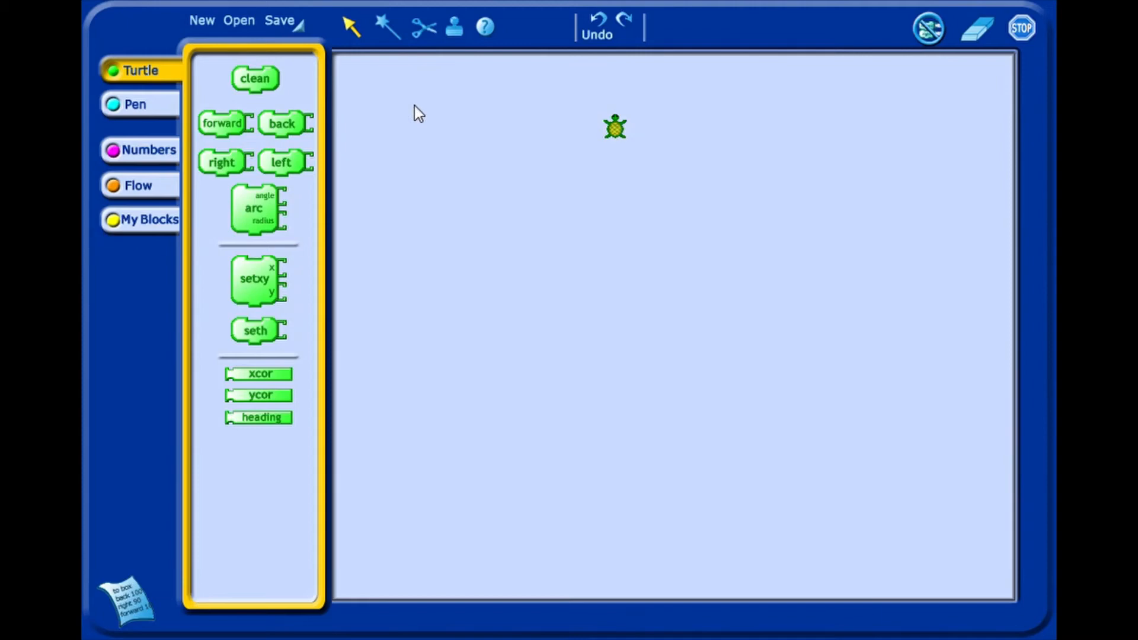
{"action": "mouse_move", "coordinate": [172, 19]}
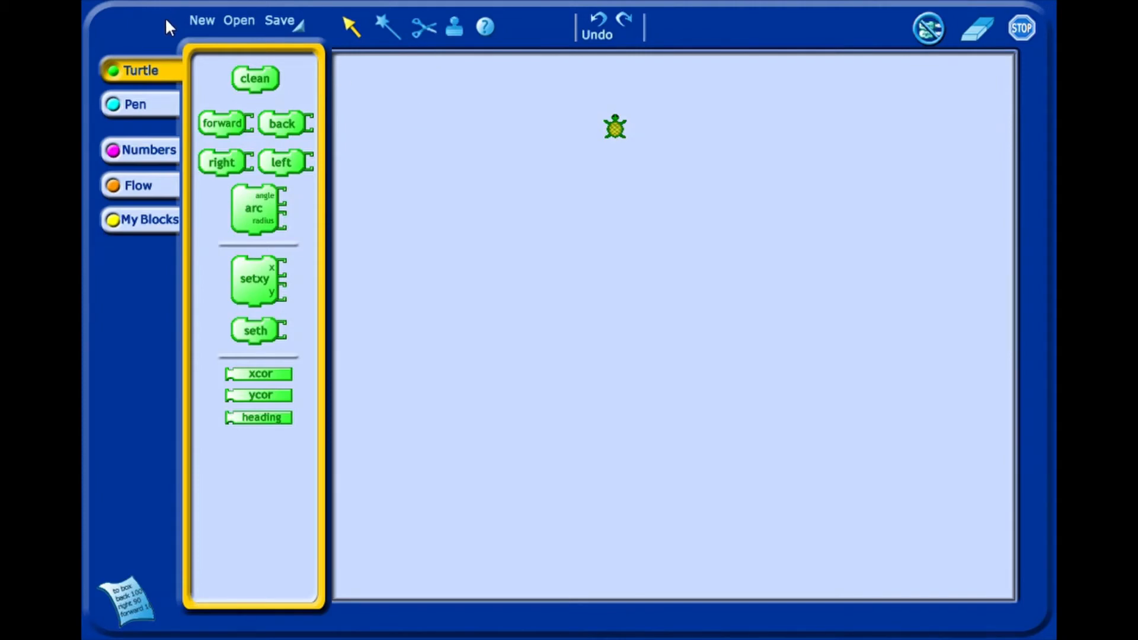
{"action": "mouse_move", "coordinate": [225, 22]}
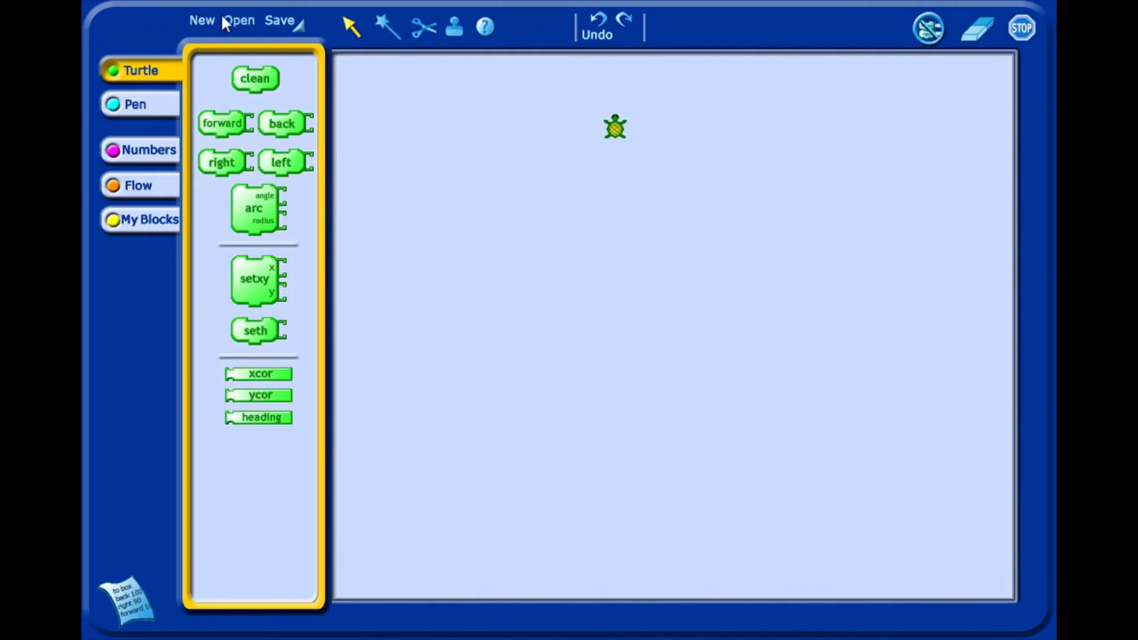
{"action": "mouse_move", "coordinate": [247, 16]}
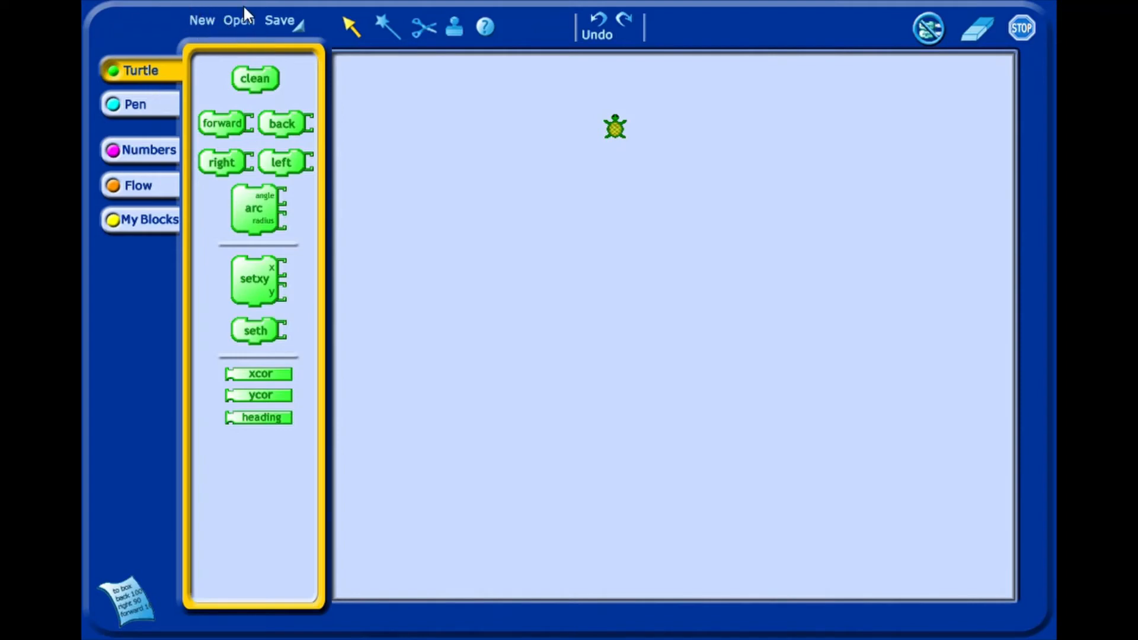
{"action": "mouse_move", "coordinate": [300, 19]}
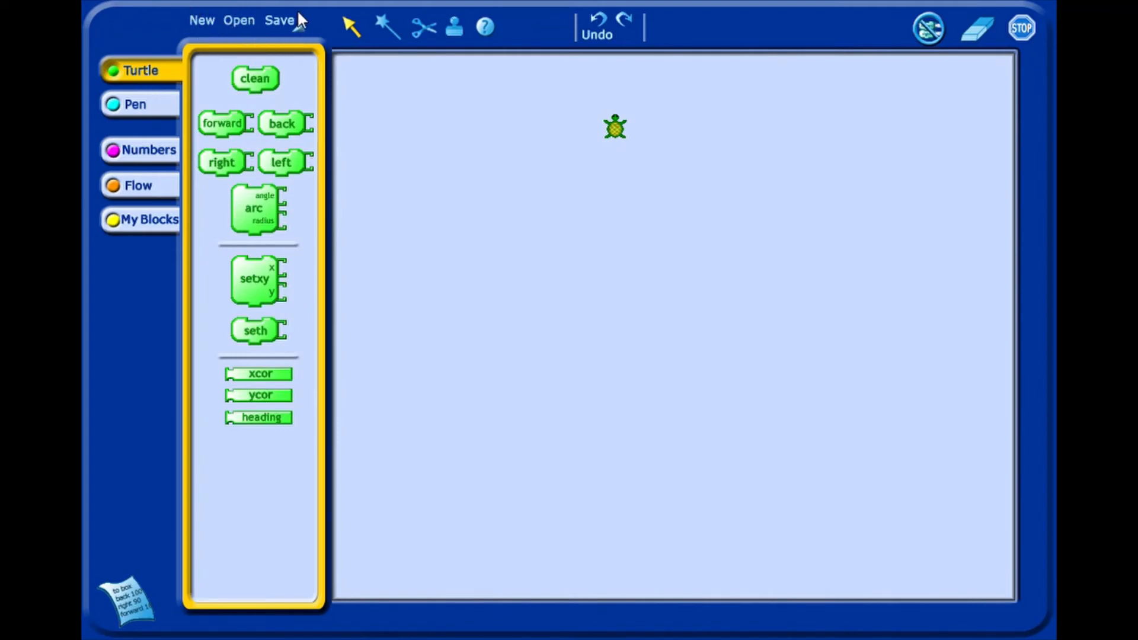
{"action": "mouse_move", "coordinate": [285, 35]}
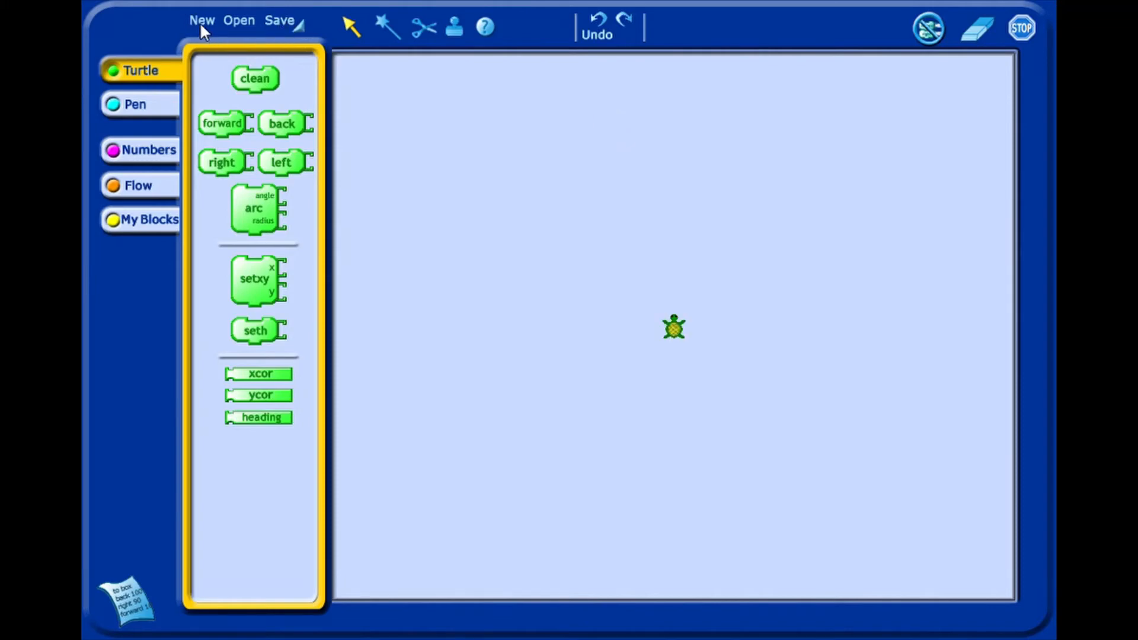
{"action": "mouse_move", "coordinate": [181, 22]}
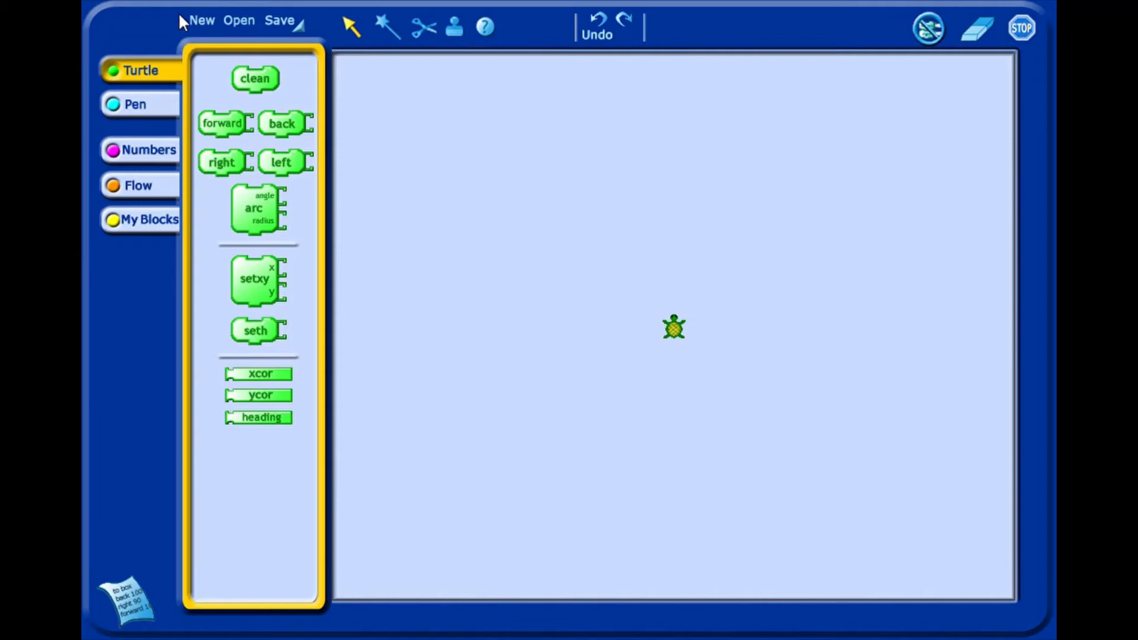
{"action": "mouse_move", "coordinate": [248, 35]}
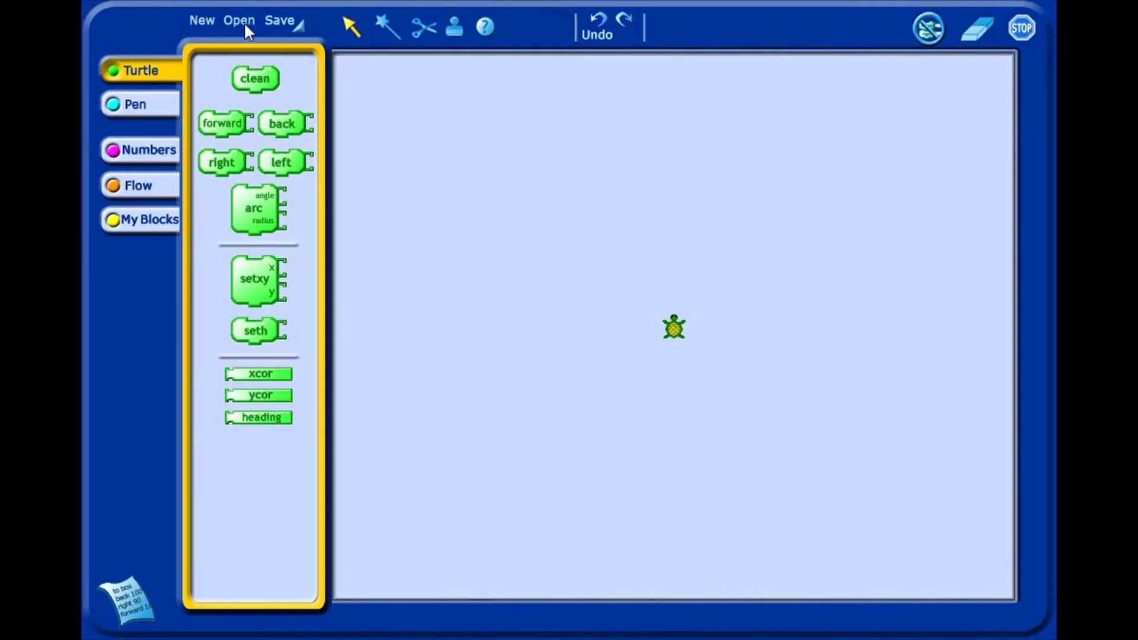
{"action": "mouse_move", "coordinate": [415, 122]}
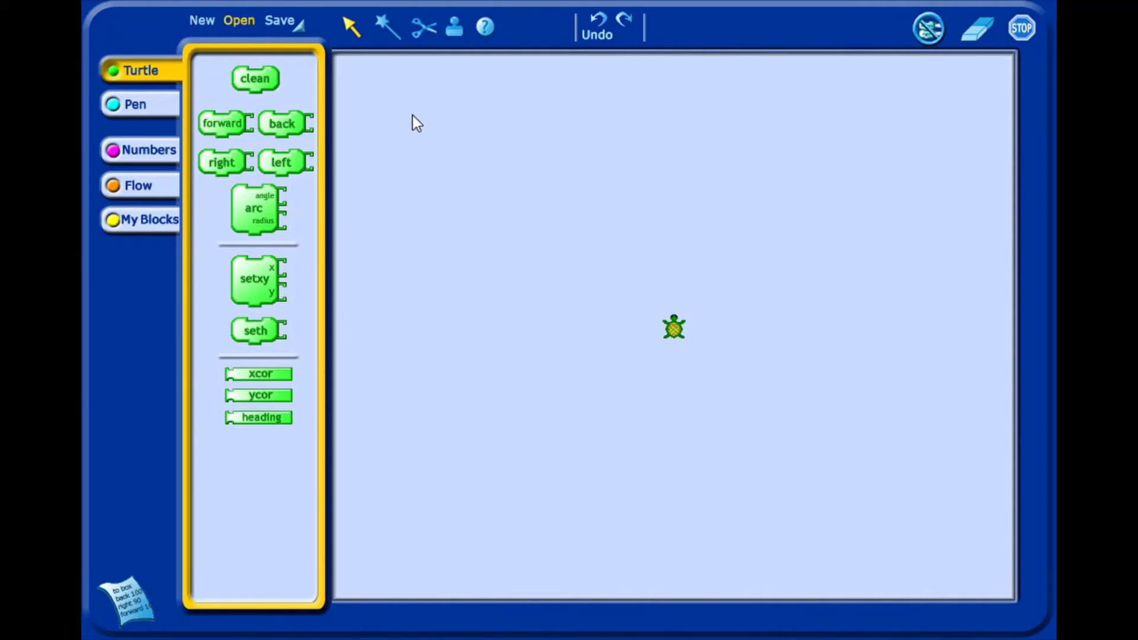
{"action": "mouse_move", "coordinate": [804, 475]}
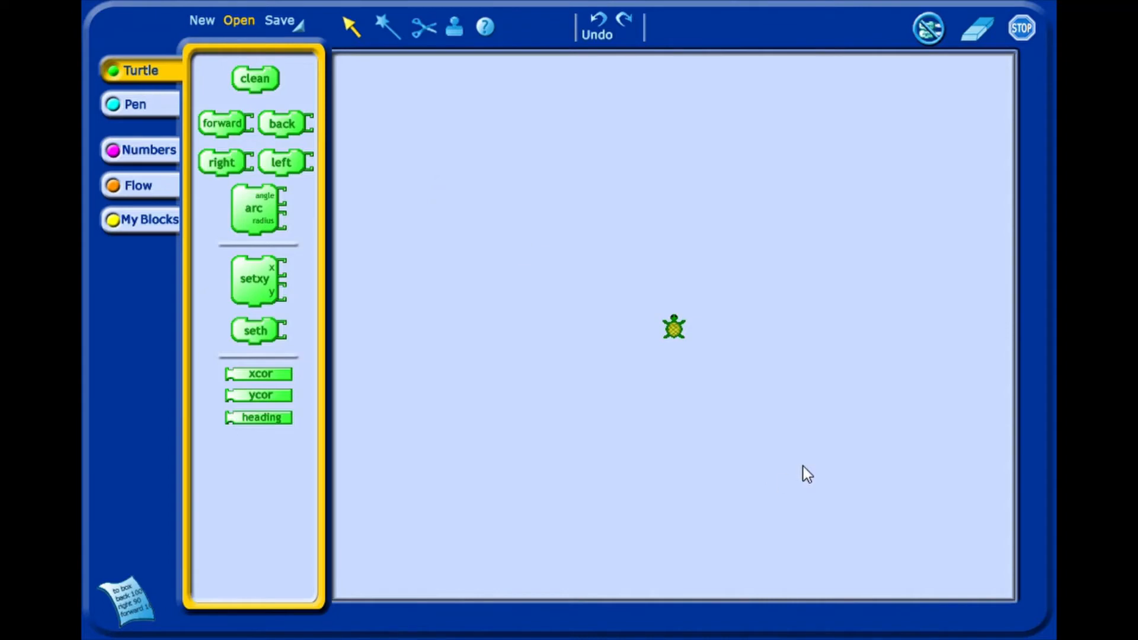
{"action": "mouse_move", "coordinate": [482, 176]}
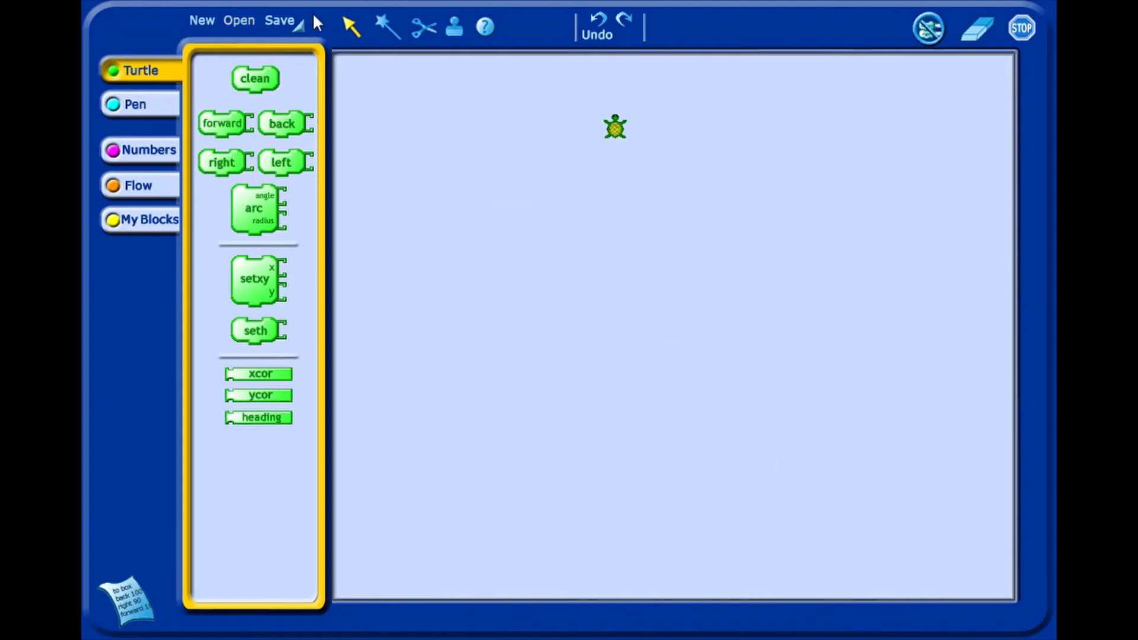
Save the empty TurtleArt project as GettingStarted.png.
{"action": "left_click", "coordinate": [279, 19]}
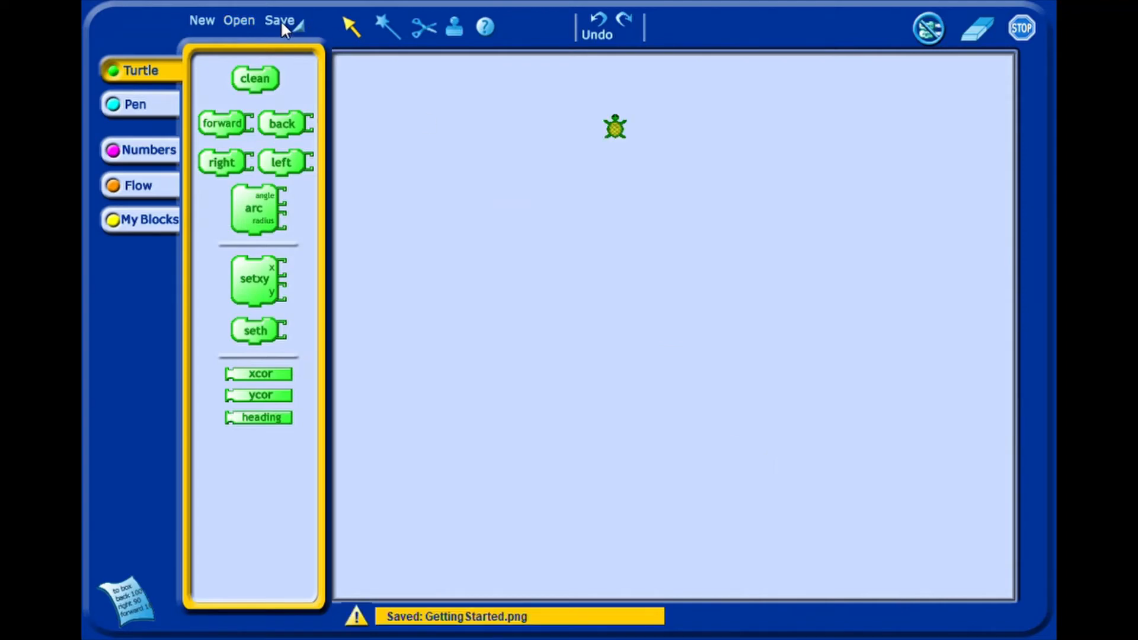
{"action": "mouse_move", "coordinate": [337, 145]}
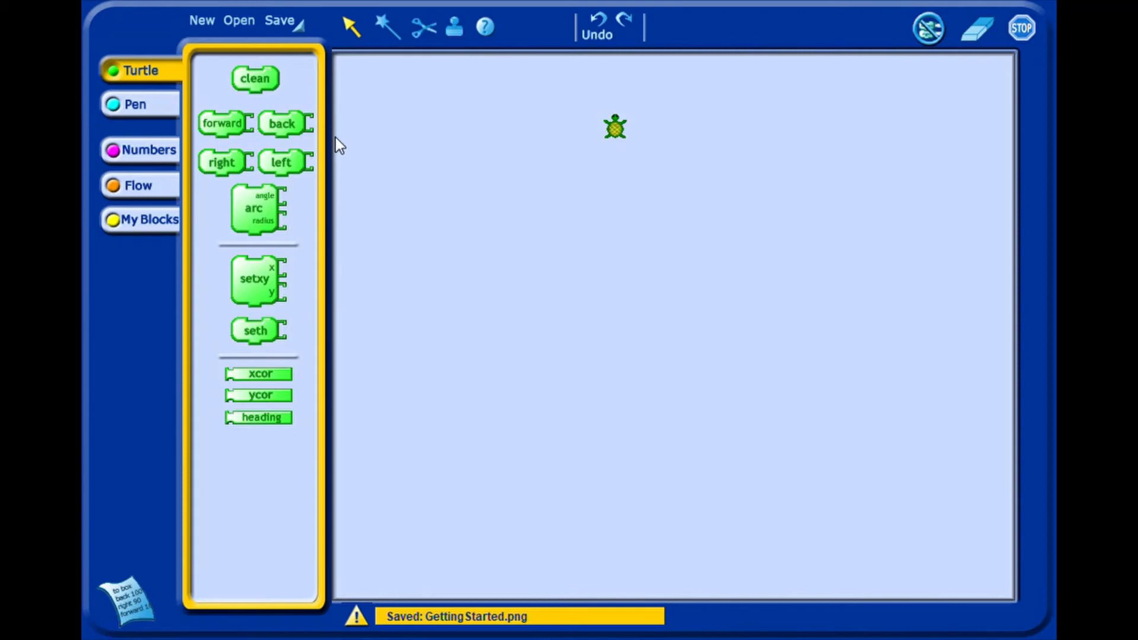
{"action": "left_click", "coordinate": [279, 19]}
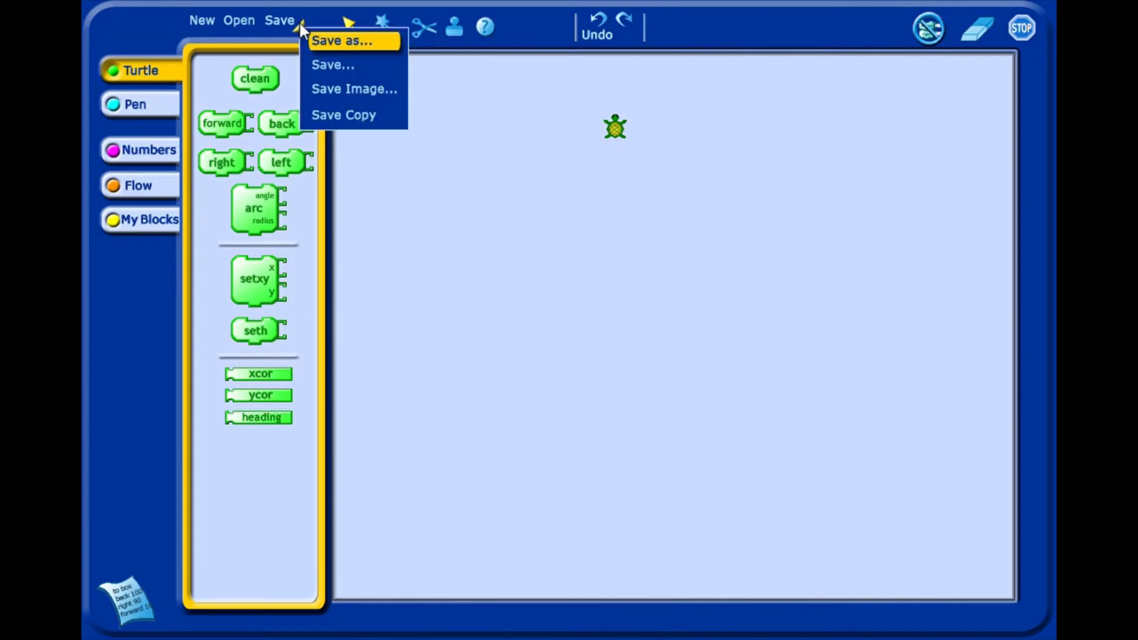
{"action": "left_click", "coordinate": [348, 47]}
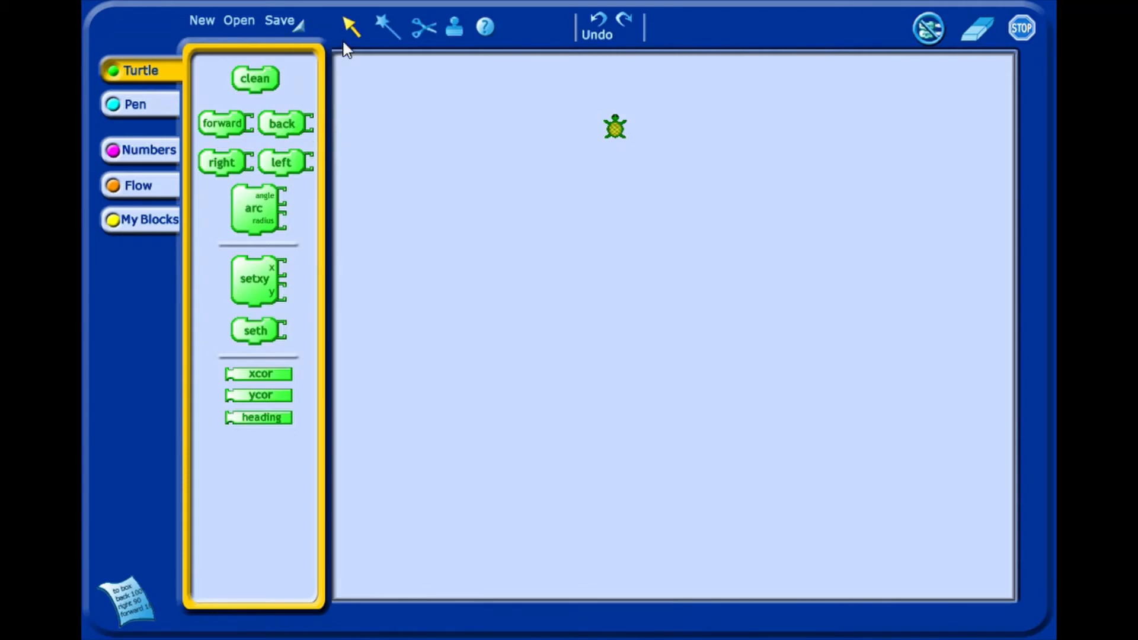
{"action": "mouse_move", "coordinate": [832, 485]}
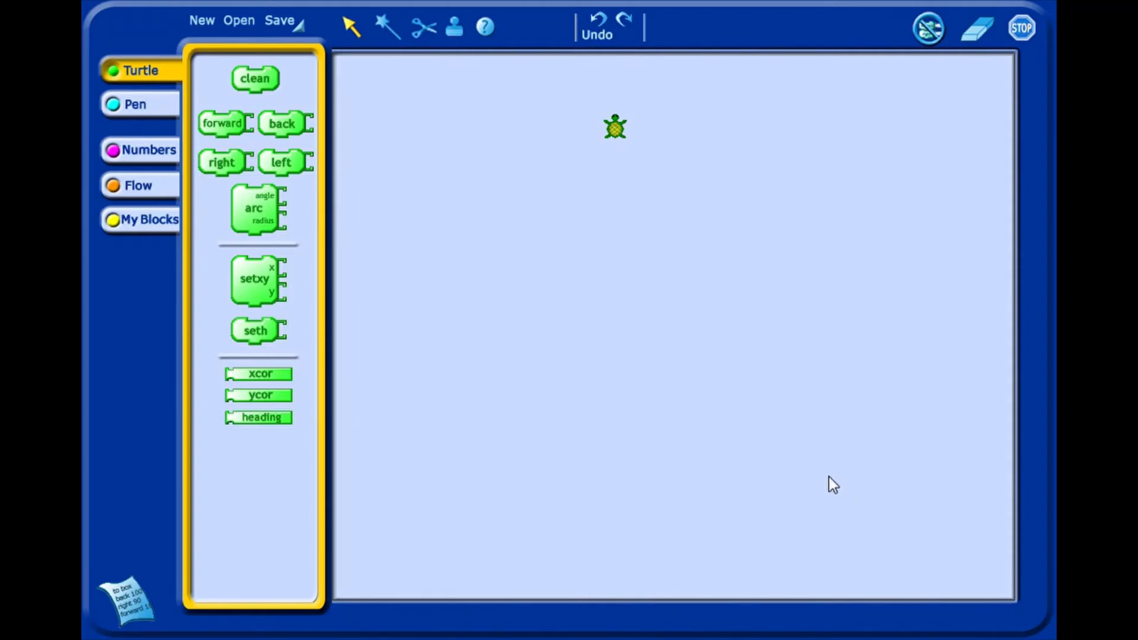
{"action": "mouse_move", "coordinate": [824, 497]}
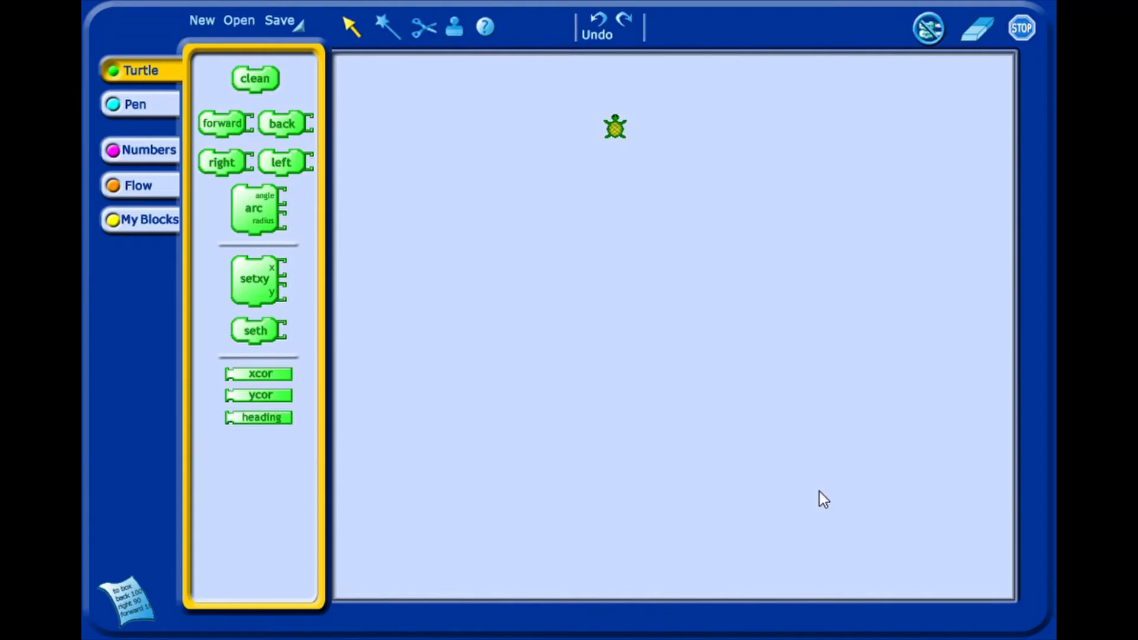
{"action": "mouse_move", "coordinate": [349, 27]}
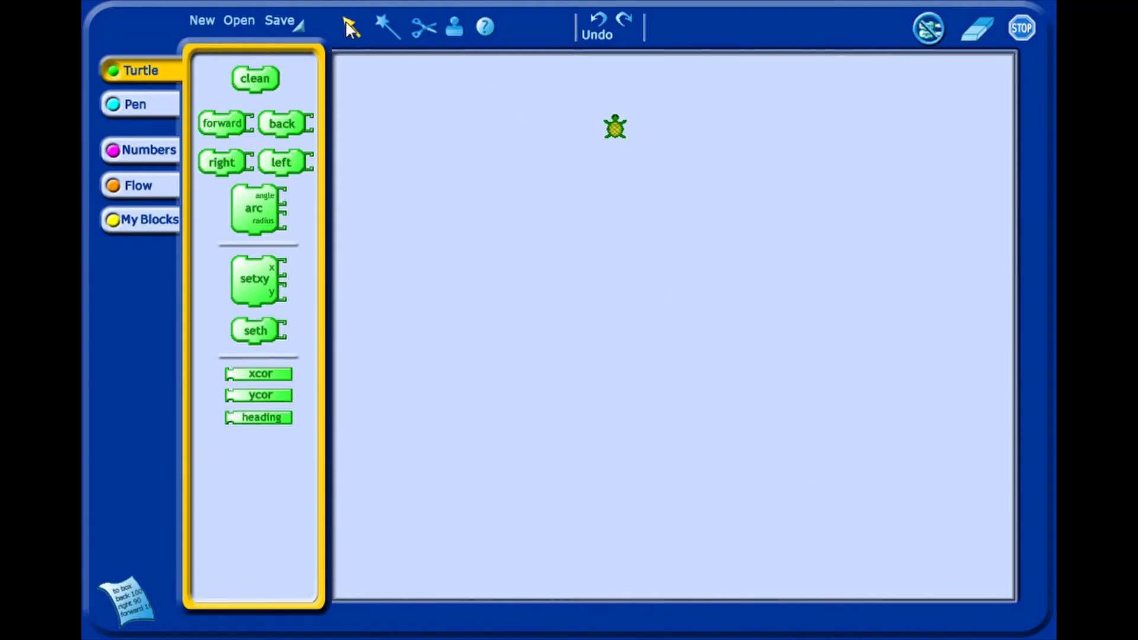
{"action": "mouse_move", "coordinate": [356, 31]}
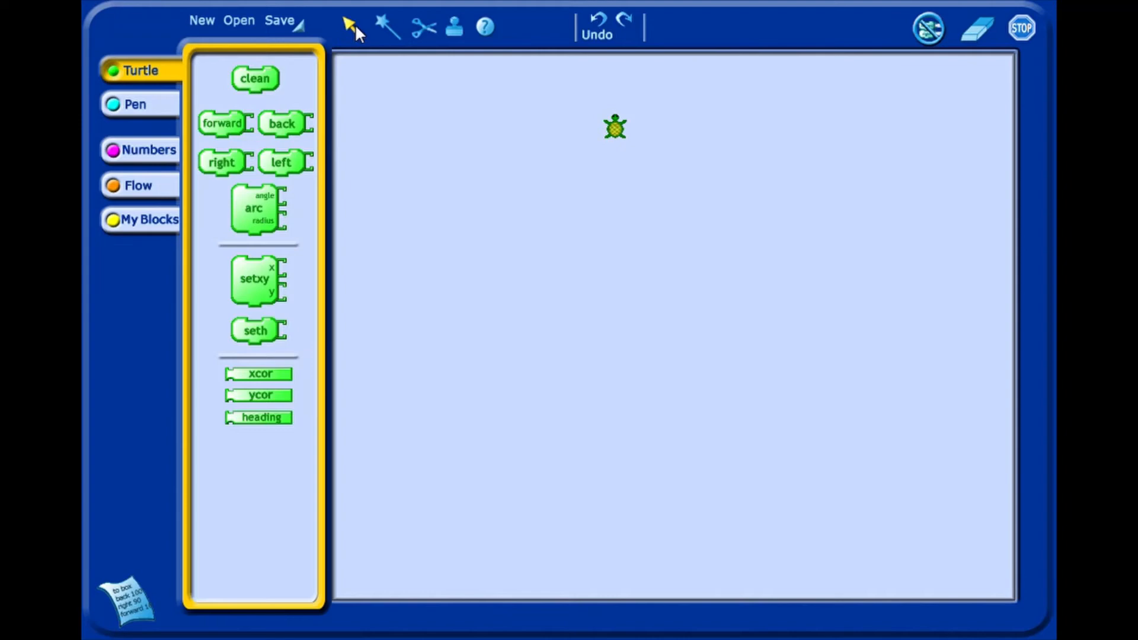
{"action": "mouse_move", "coordinate": [258, 84]}
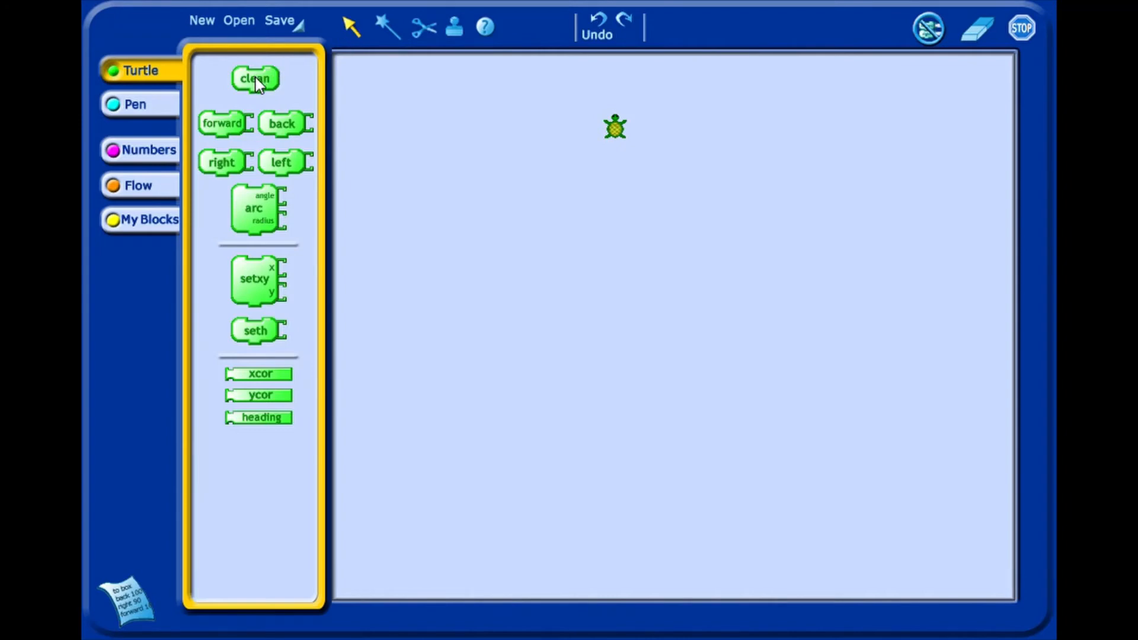
Place clean and forward 100 blocks, then run forward to draw a red line.
{"action": "left_click_drag", "start_coordinate": [254, 77], "coordinate": [403, 100]}
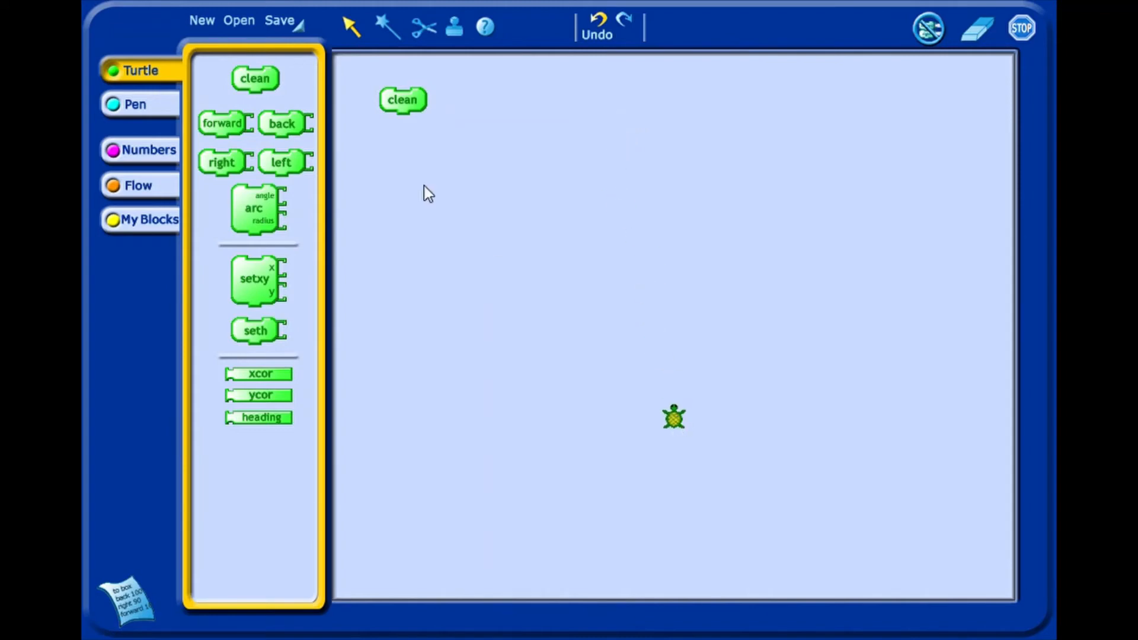
{"action": "left_click_drag", "start_coordinate": [222, 122], "coordinate": [389, 171]}
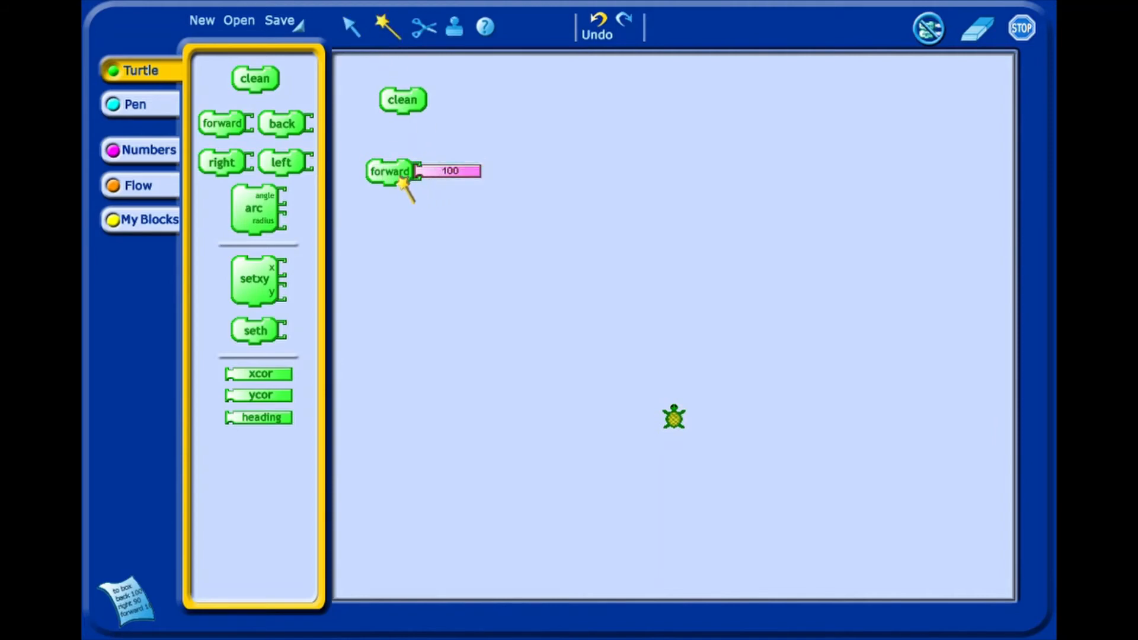
{"action": "left_click", "coordinate": [390, 171]}
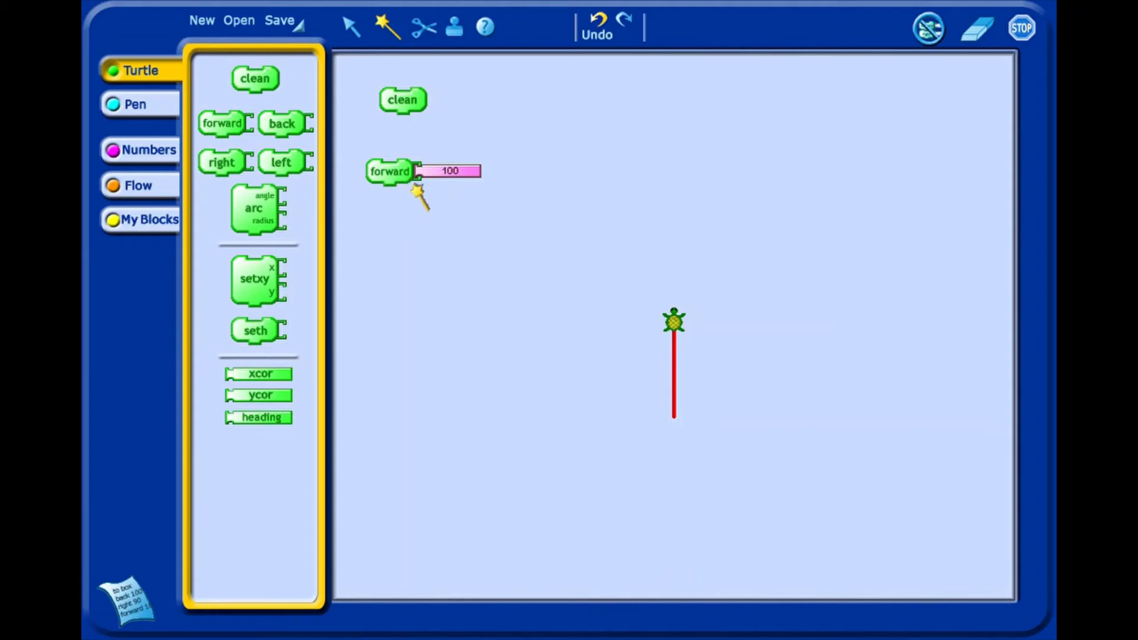
{"action": "mouse_move", "coordinate": [419, 115]}
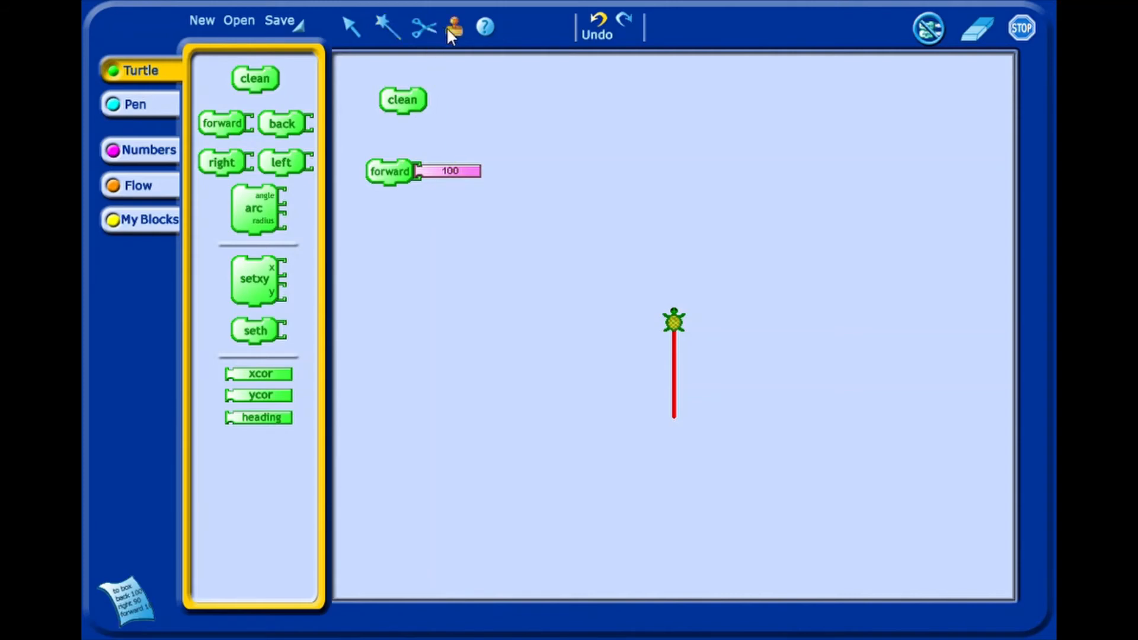
{"action": "left_click_drag", "start_coordinate": [223, 123], "coordinate": [408, 190]}
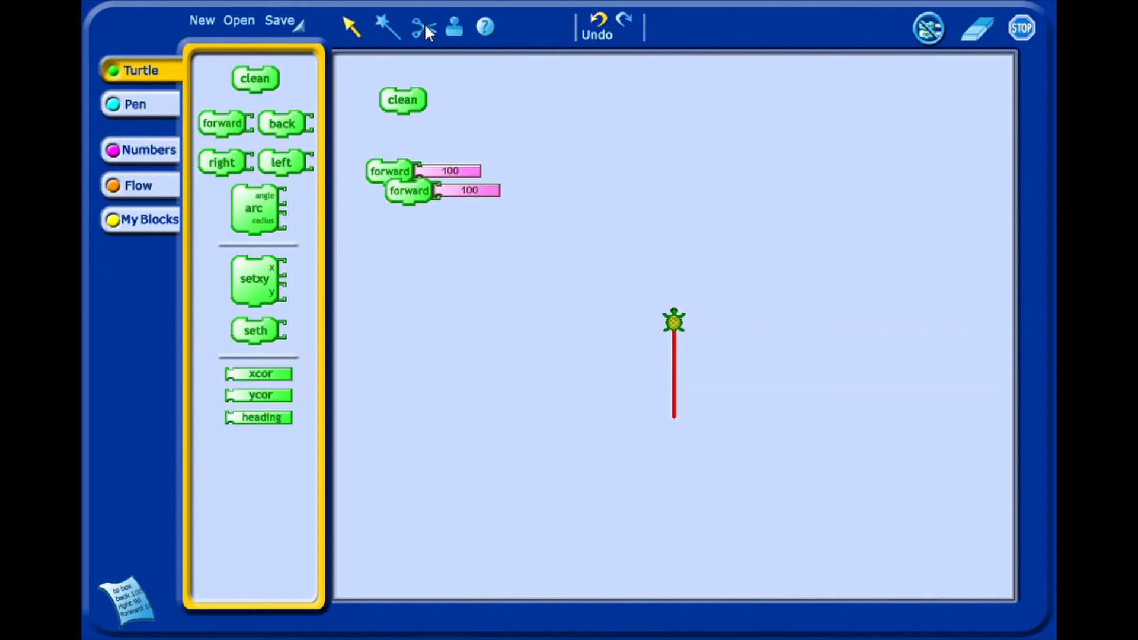
{"action": "left_click", "coordinate": [423, 26]}
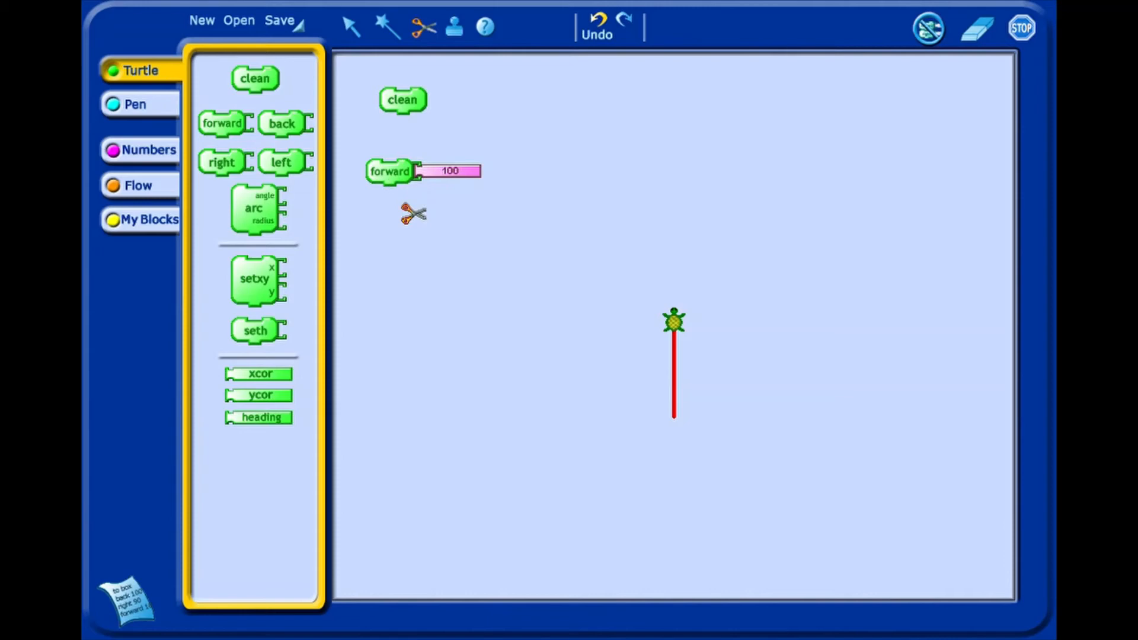
{"action": "mouse_move", "coordinate": [359, 185]}
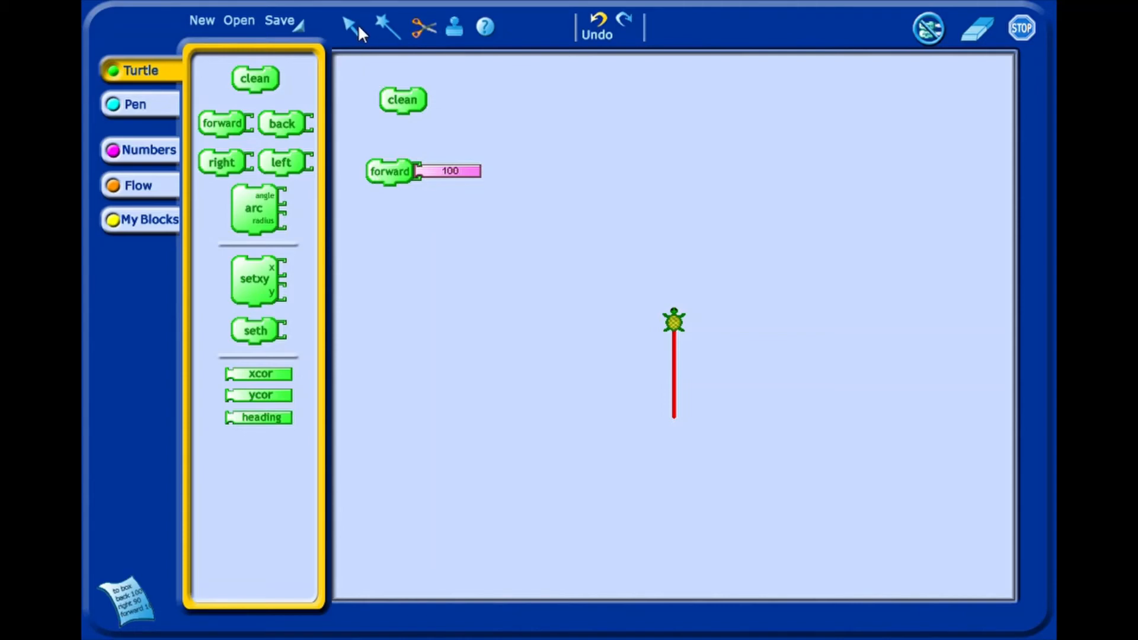
{"action": "mouse_move", "coordinate": [414, 111]}
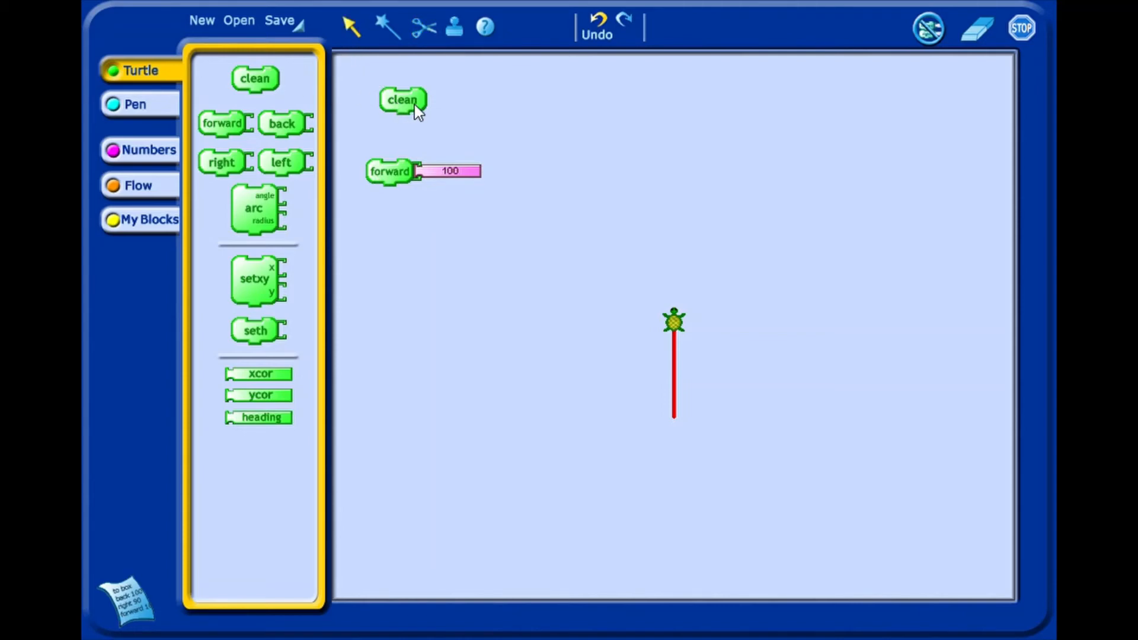
Clear the canvas and change the forward block's distance to 150.
{"action": "left_click", "coordinate": [402, 100]}
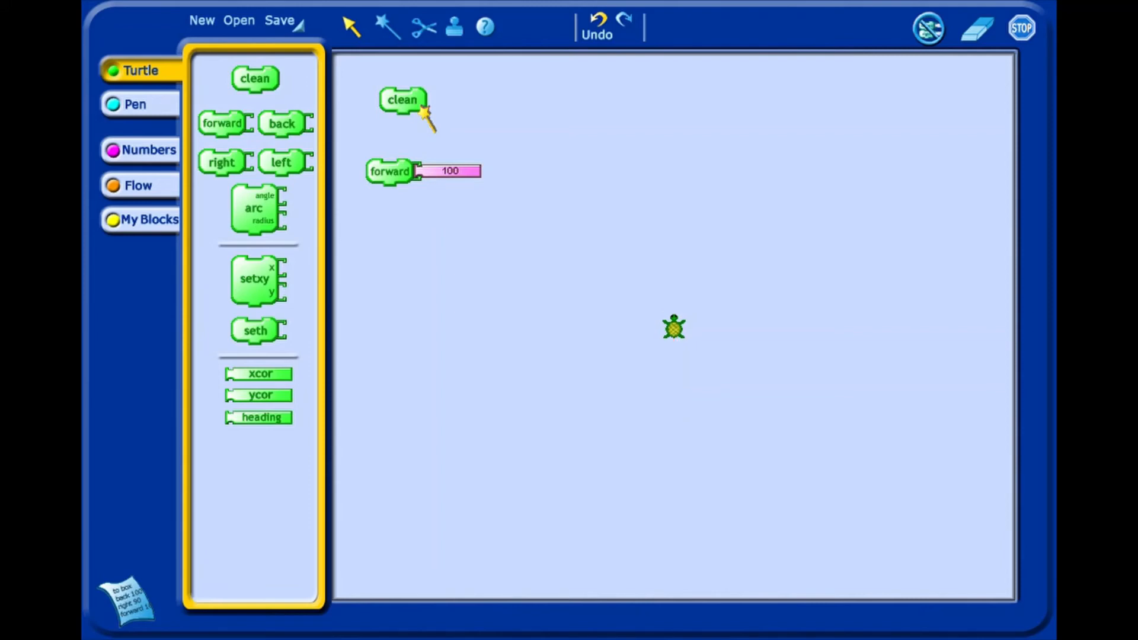
{"action": "mouse_move", "coordinate": [394, 171]}
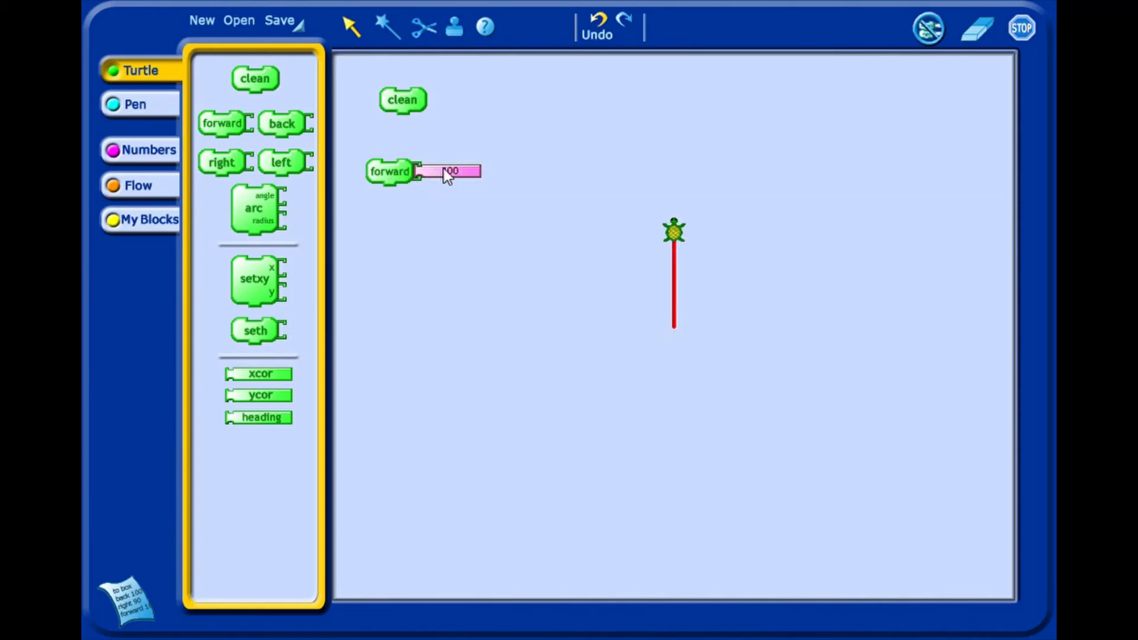
{"action": "left_click", "coordinate": [450, 171]}
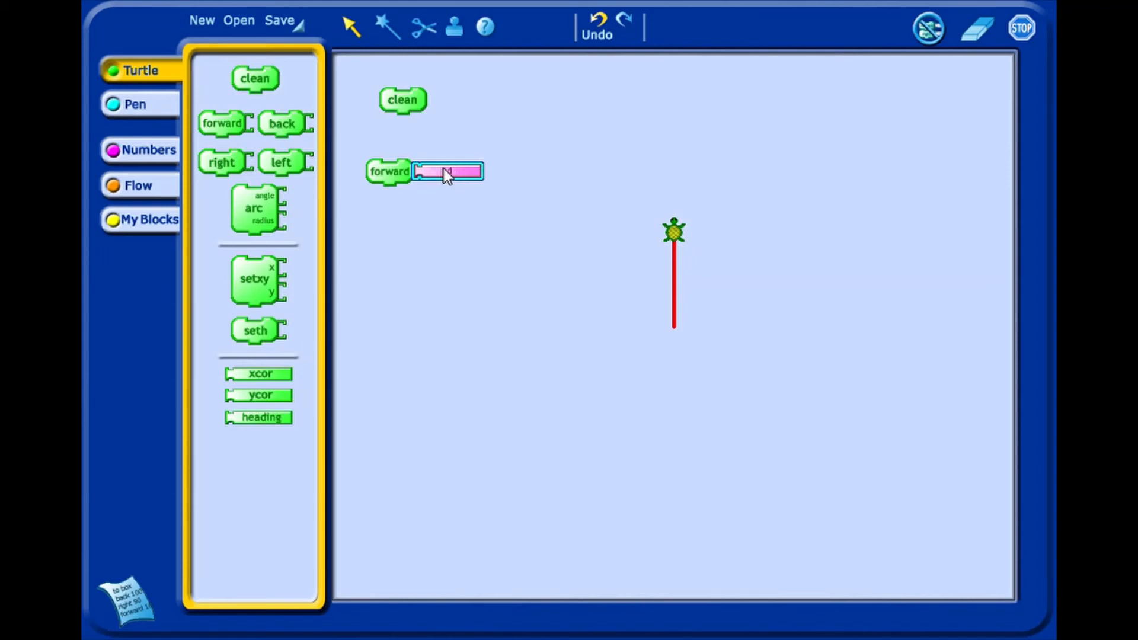
{"action": "type", "text": "150"}
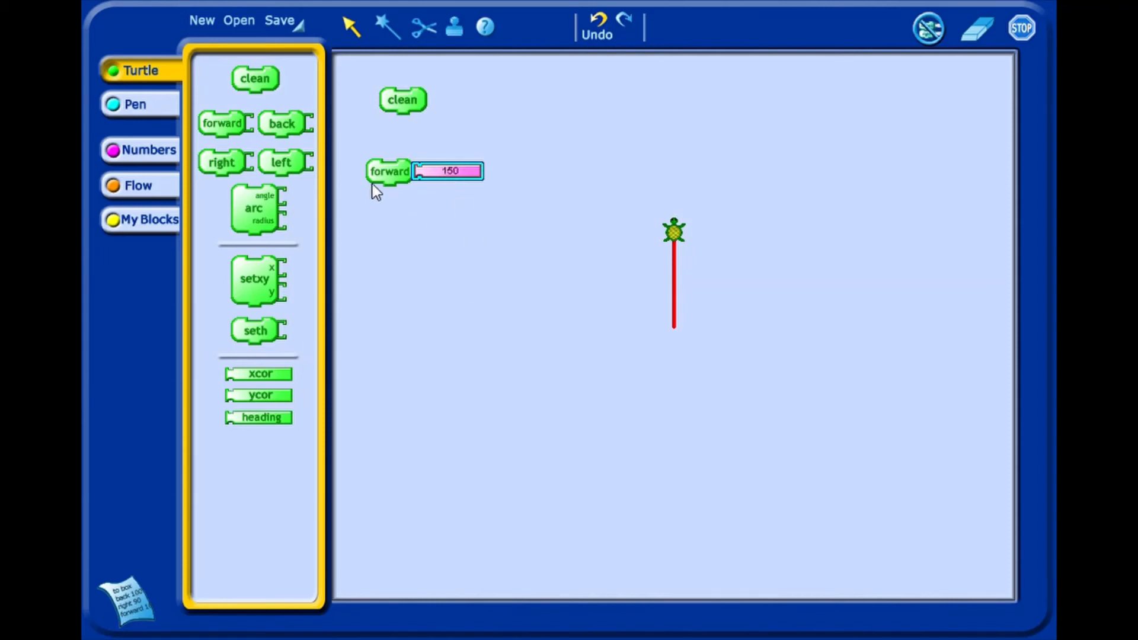
{"action": "mouse_move", "coordinate": [395, 181]}
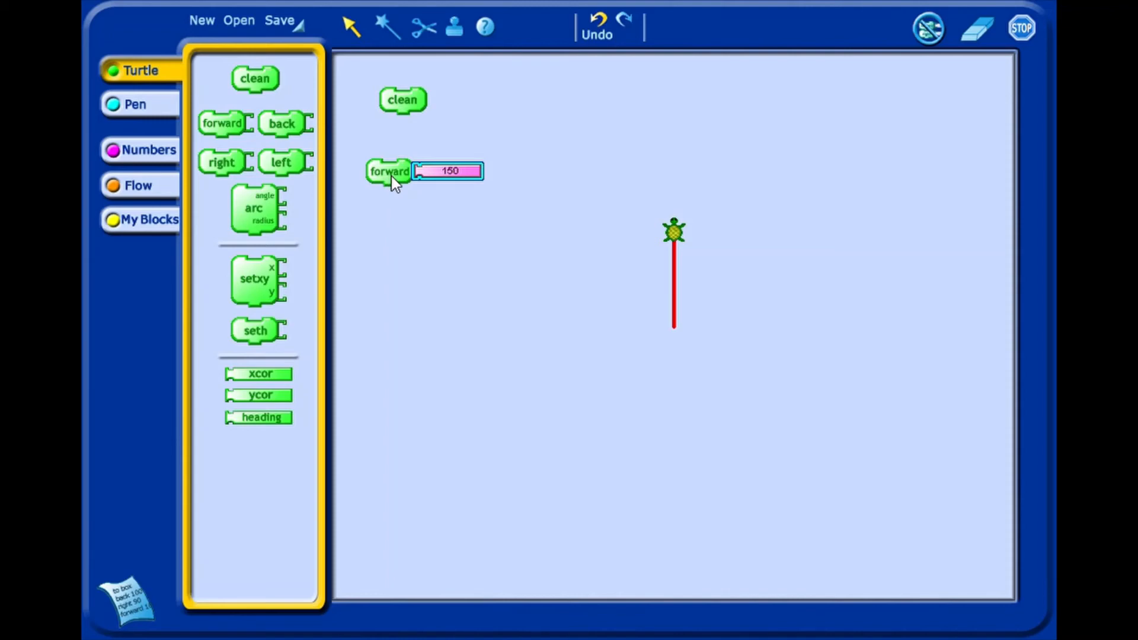
{"action": "mouse_move", "coordinate": [401, 188]}
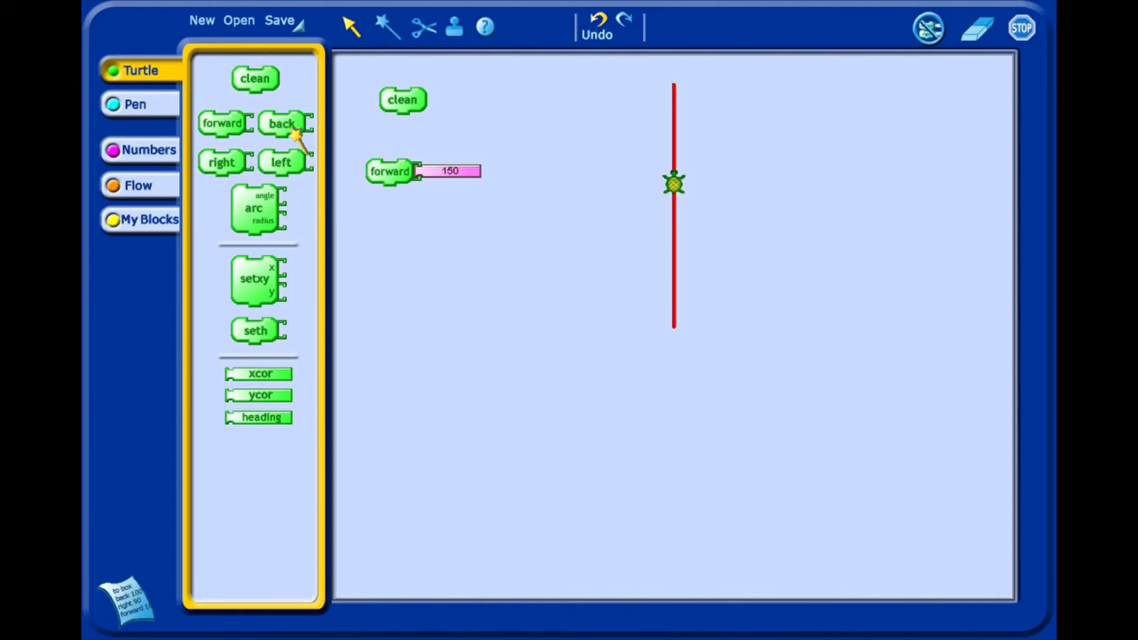
{"action": "mouse_move", "coordinate": [317, 143]}
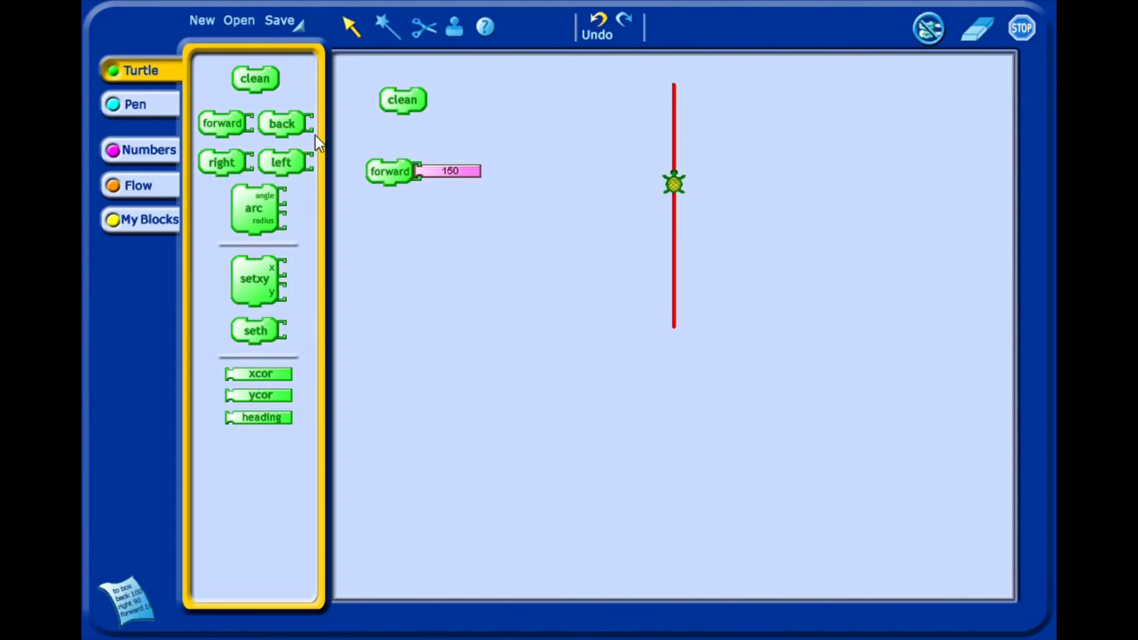
{"action": "mouse_move", "coordinate": [296, 173]}
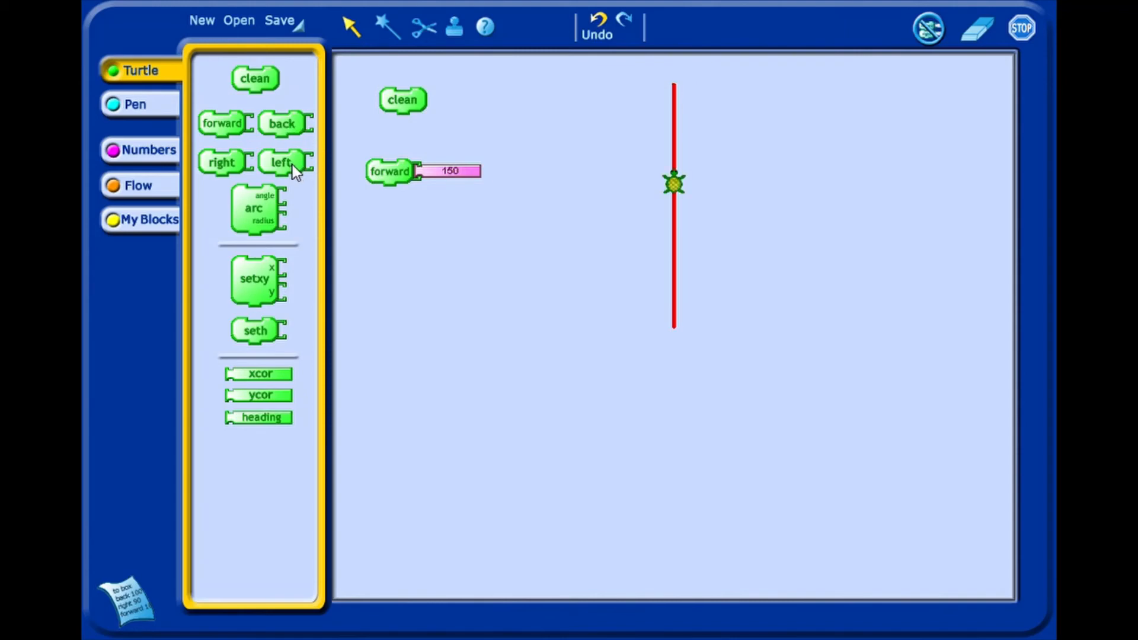
{"action": "mouse_move", "coordinate": [301, 177]}
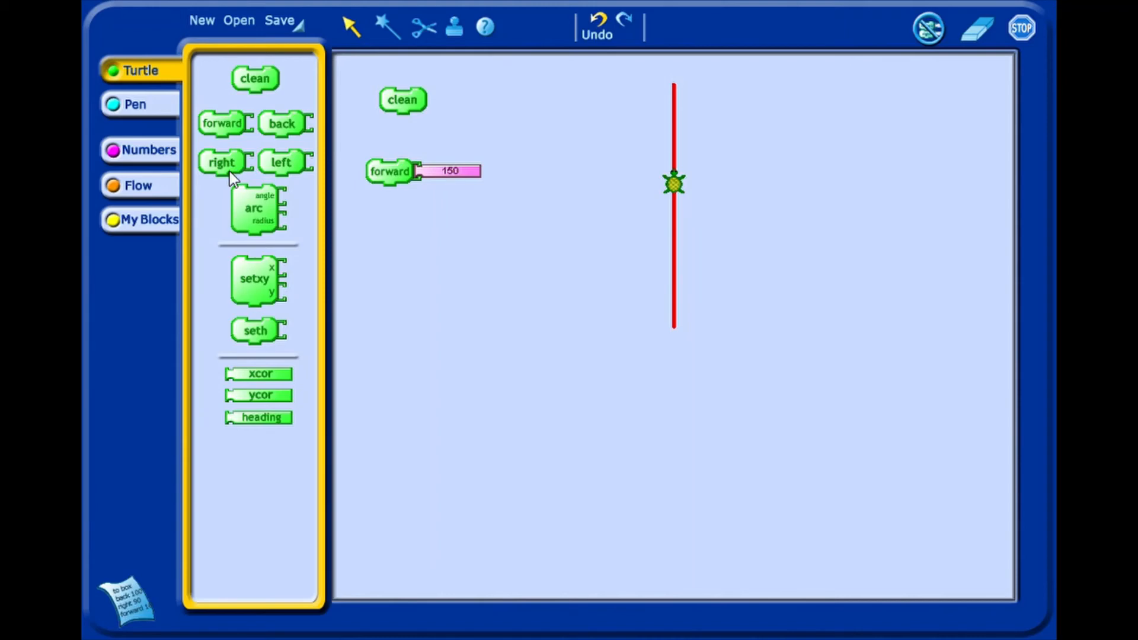
{"action": "mouse_move", "coordinate": [265, 212]}
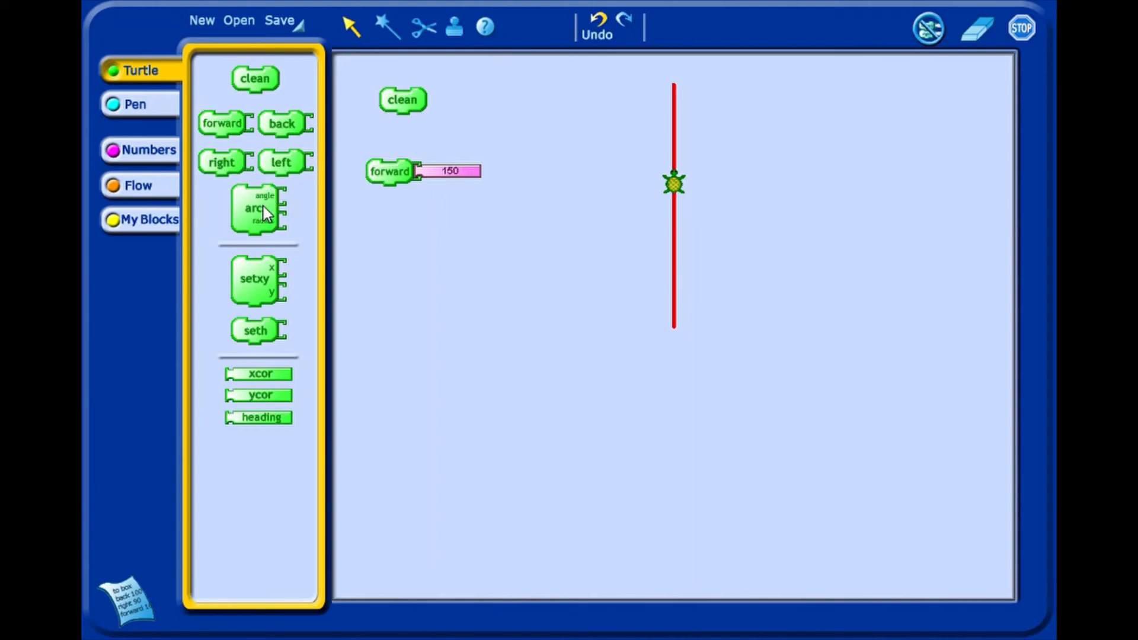
Run the arc block to draw a red arc curving rightward.
{"action": "left_click", "coordinate": [255, 208]}
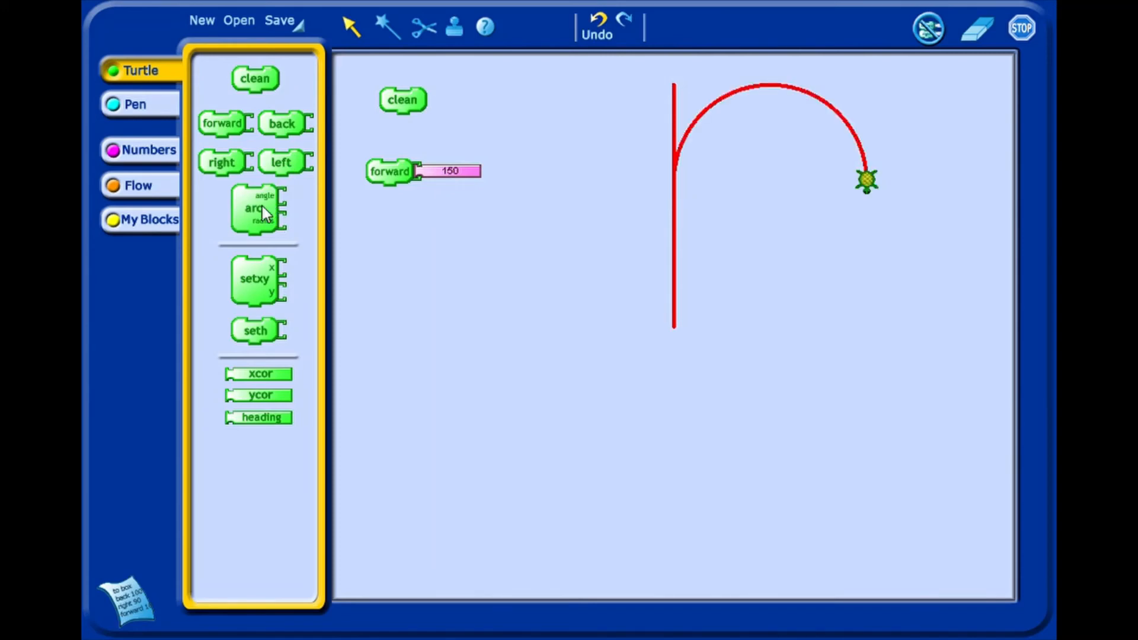
{"action": "mouse_move", "coordinate": [263, 207]}
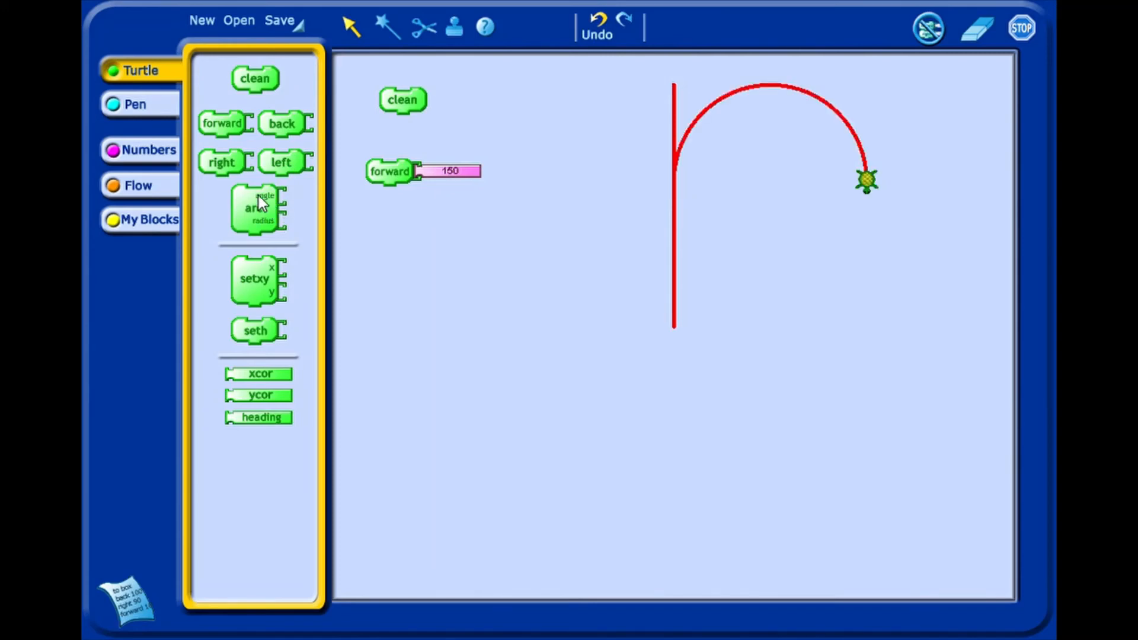
{"action": "mouse_move", "coordinate": [259, 230]}
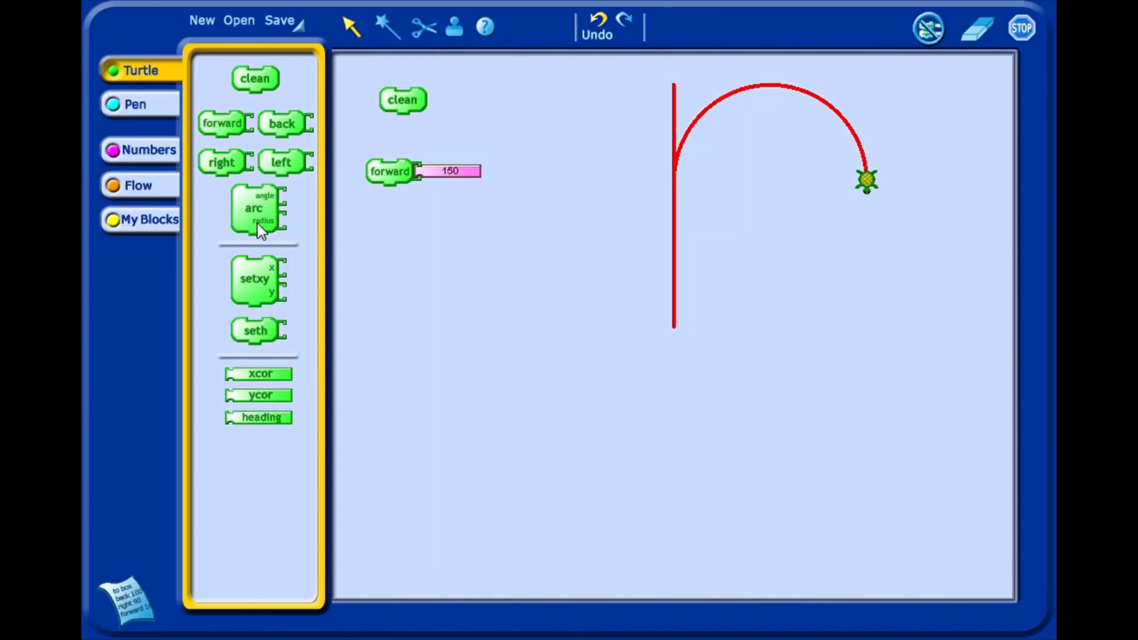
{"action": "mouse_move", "coordinate": [284, 229]}
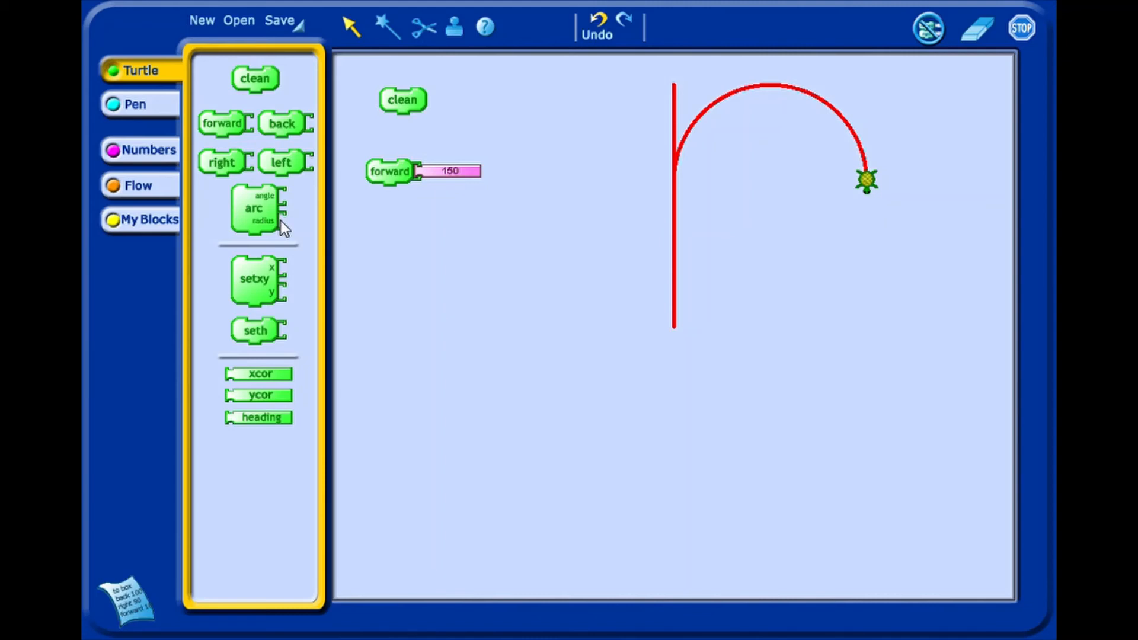
{"action": "mouse_move", "coordinate": [282, 229]}
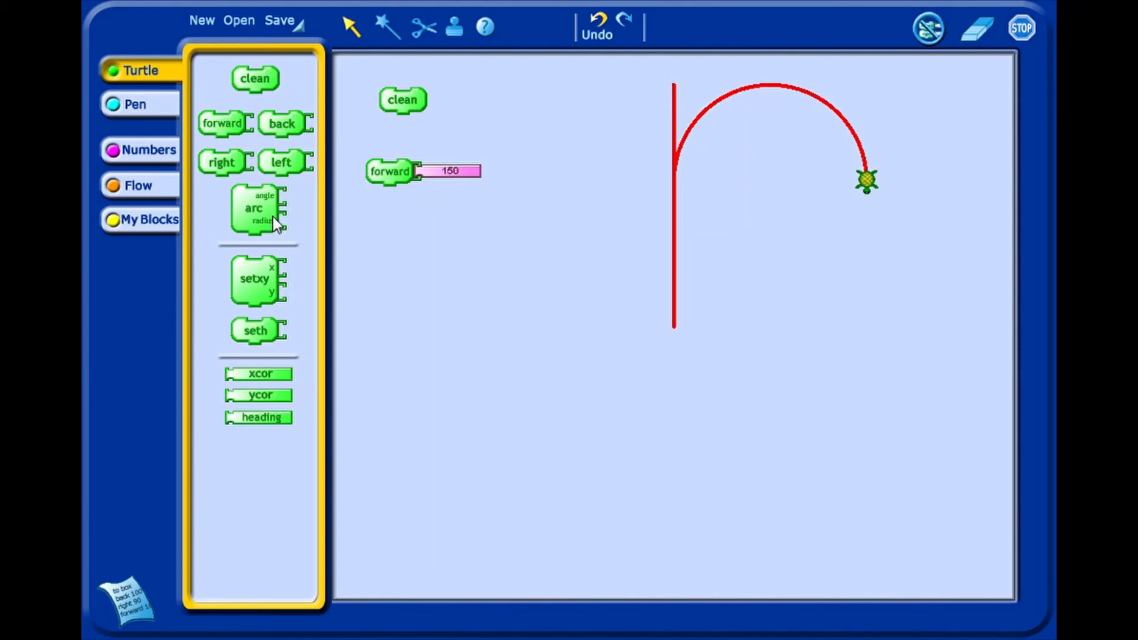
{"action": "left_click", "coordinate": [135, 104]}
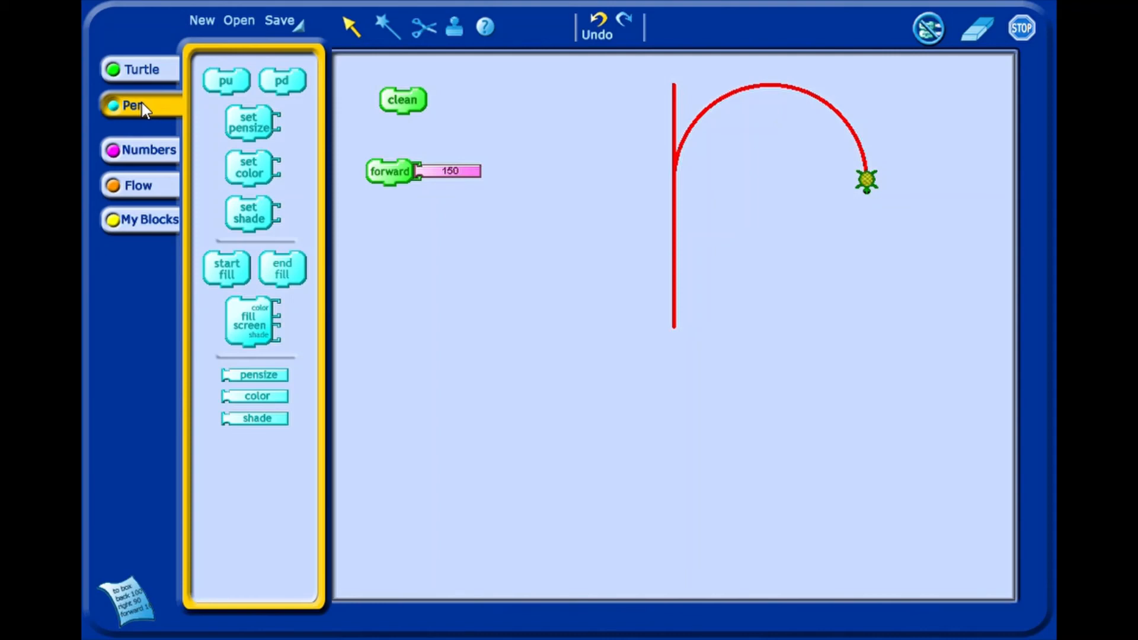
{"action": "mouse_move", "coordinate": [143, 138]}
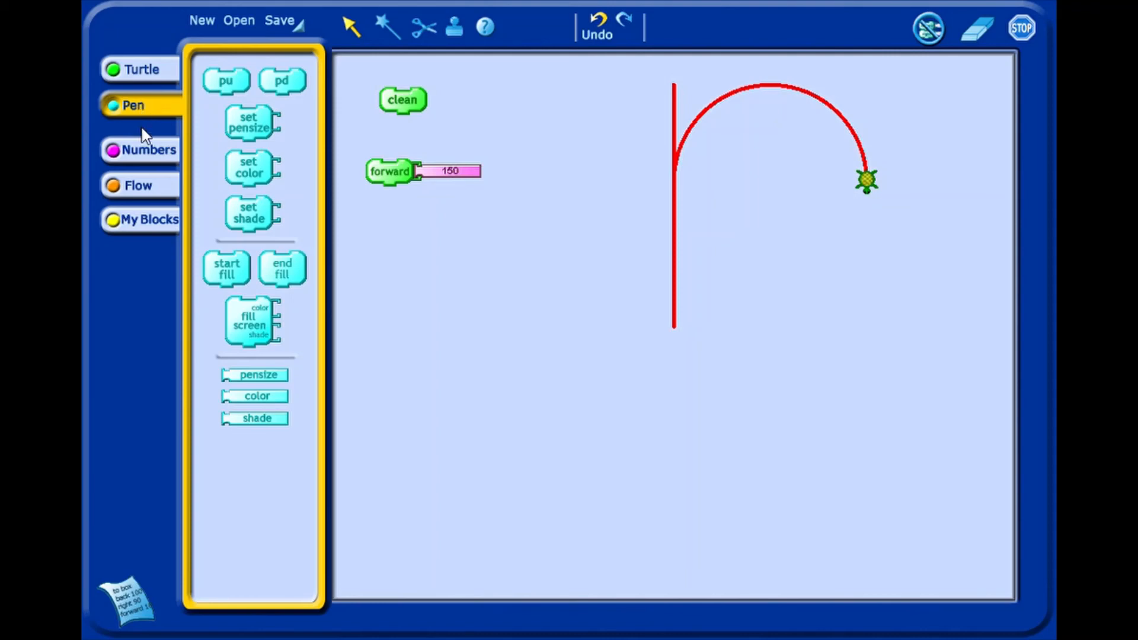
{"action": "left_click", "coordinate": [149, 151]}
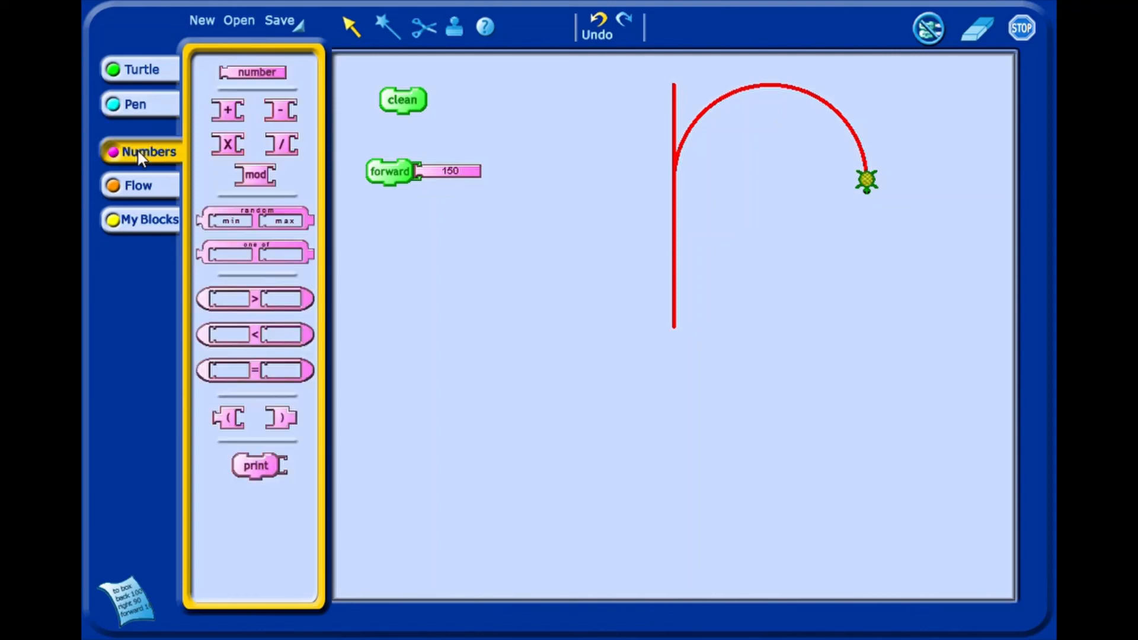
{"action": "mouse_move", "coordinate": [229, 116]}
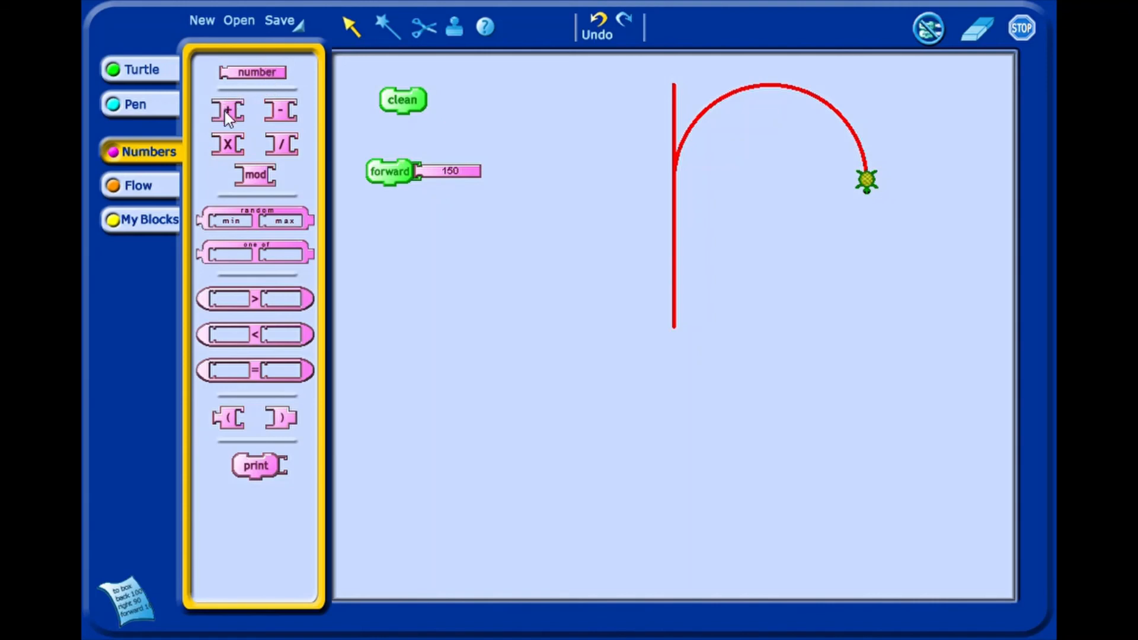
{"action": "mouse_move", "coordinate": [300, 149]}
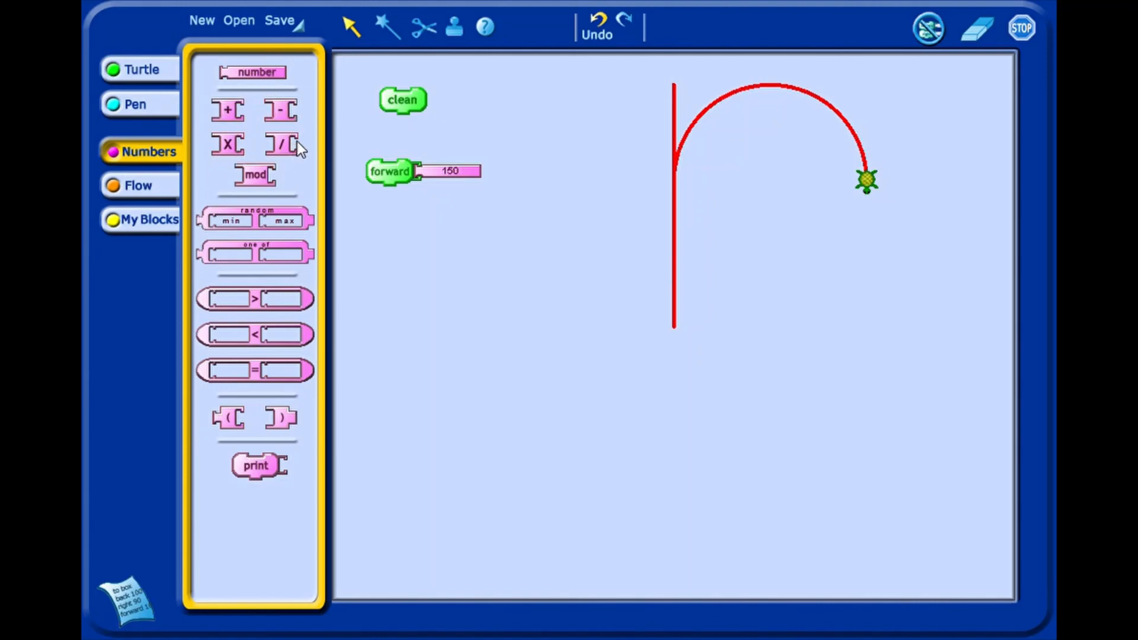
{"action": "left_click", "coordinate": [137, 186]}
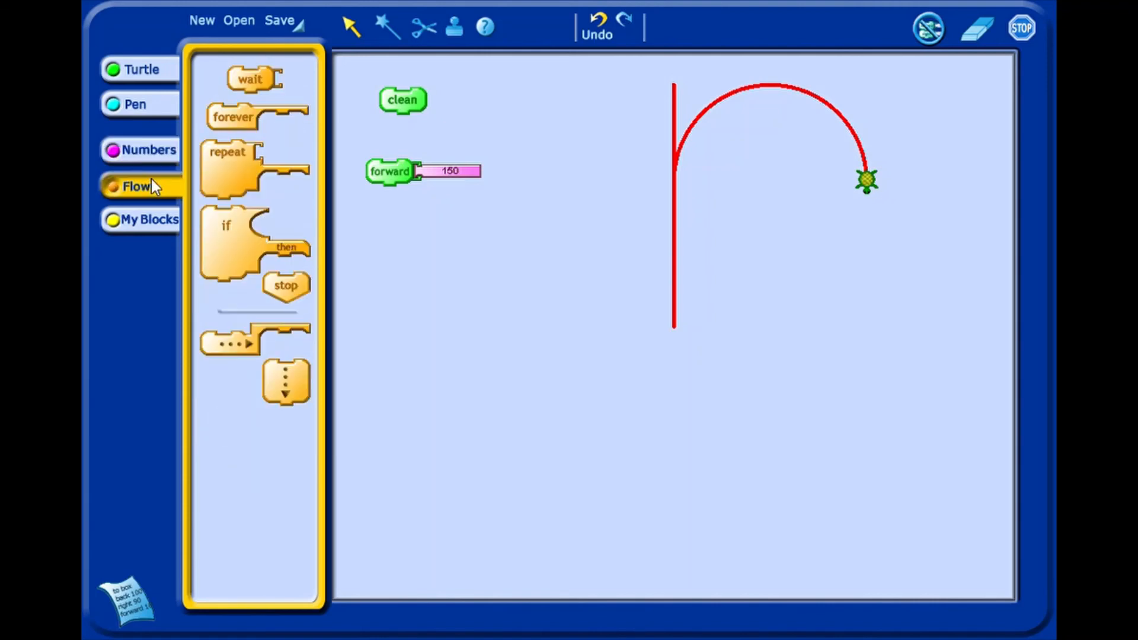
{"action": "mouse_move", "coordinate": [250, 165]}
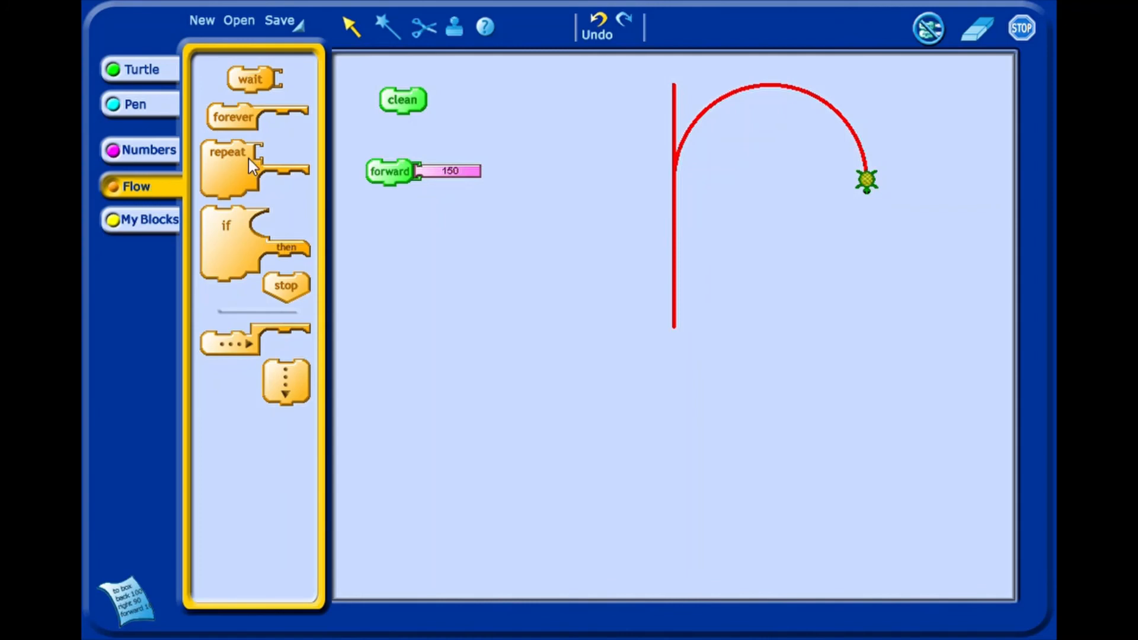
{"action": "mouse_move", "coordinate": [235, 256]}
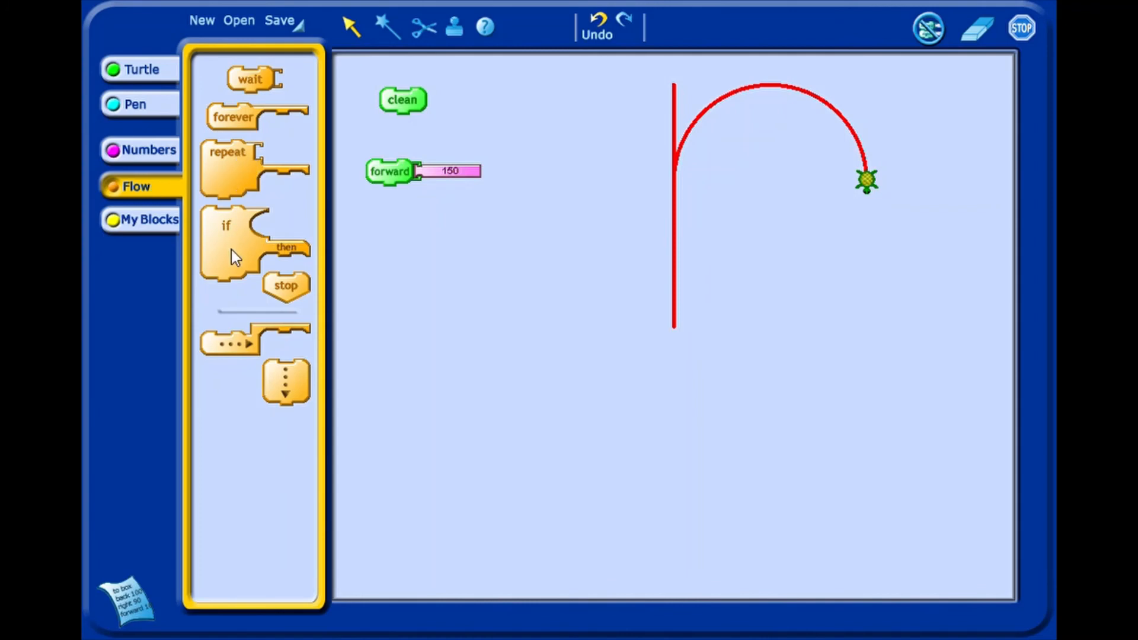
{"action": "mouse_move", "coordinate": [245, 265]}
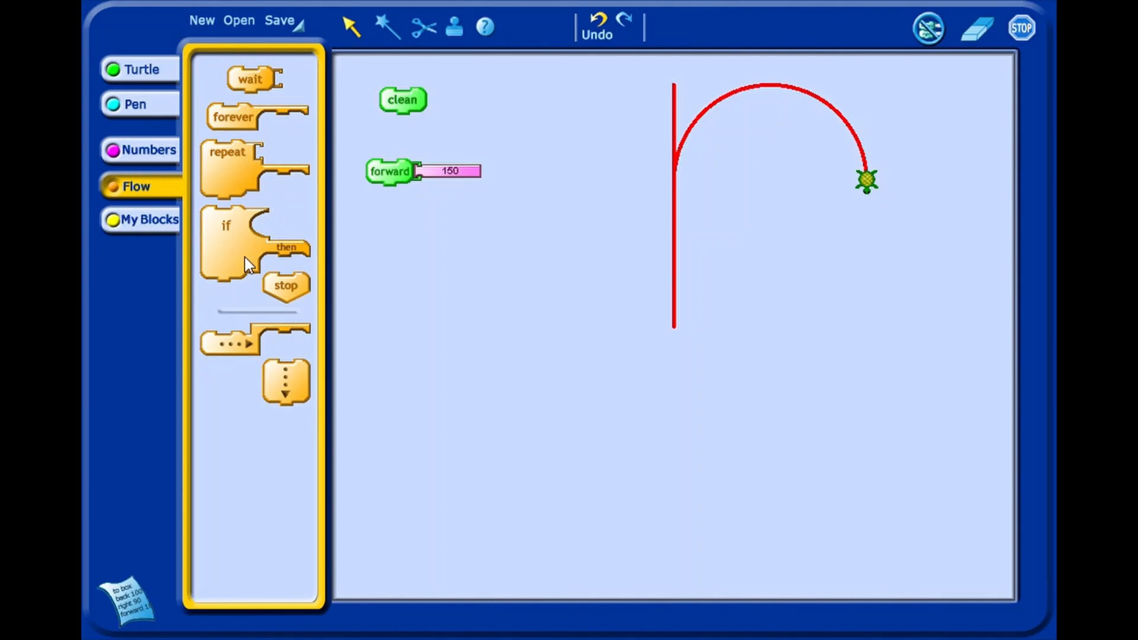
{"action": "mouse_move", "coordinate": [171, 224]}
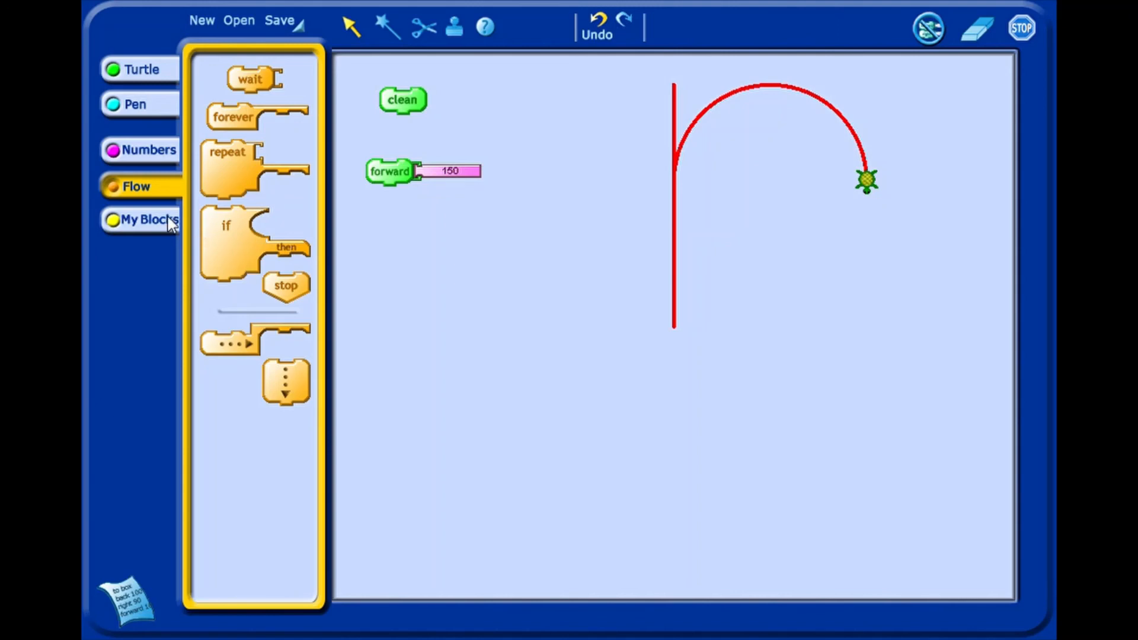
{"action": "left_click", "coordinate": [150, 221]}
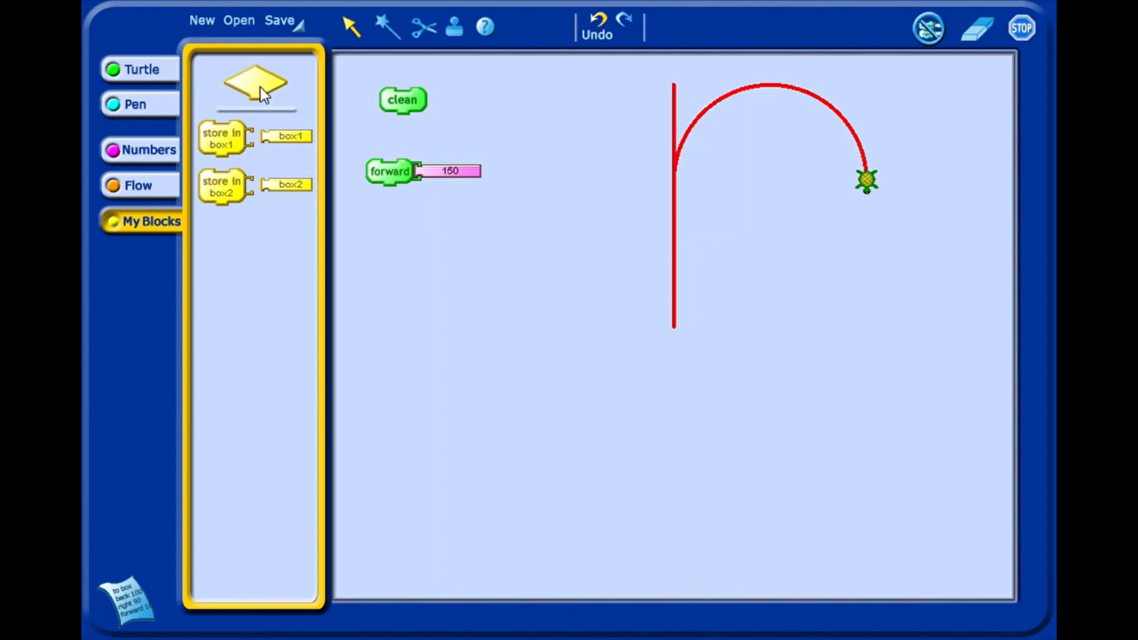
{"action": "mouse_move", "coordinate": [160, 80]}
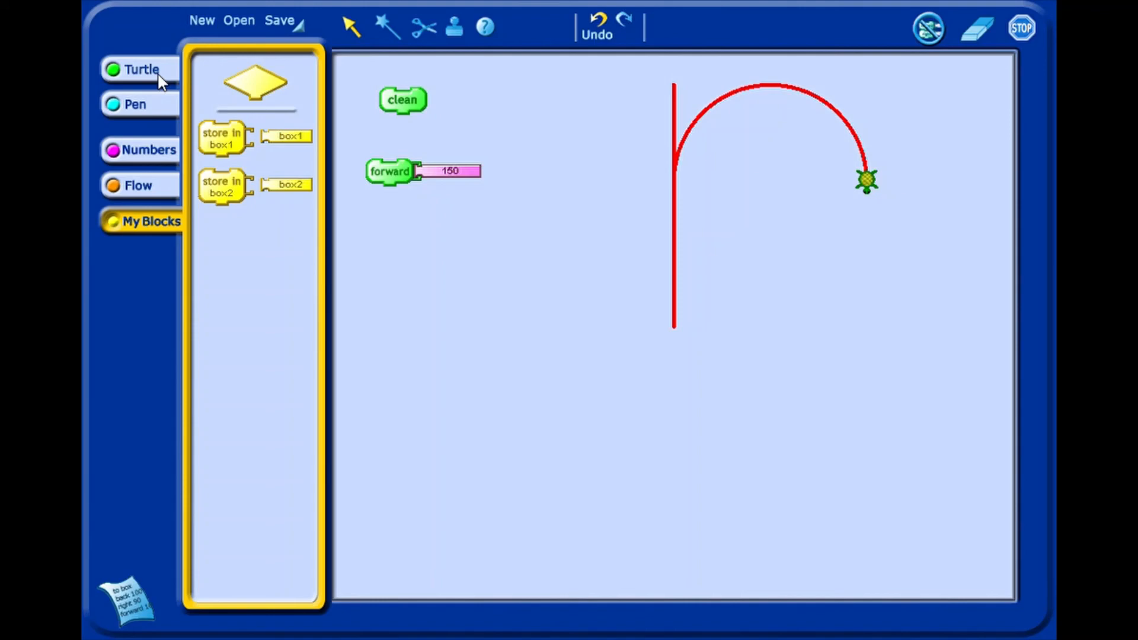
{"action": "left_click", "coordinate": [139, 70]}
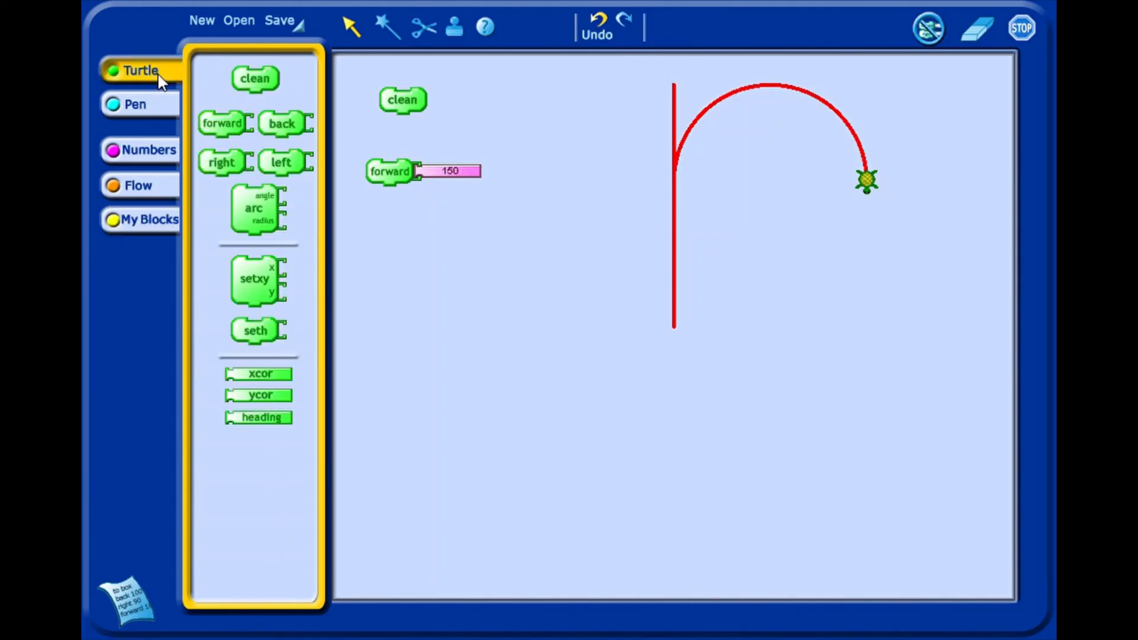